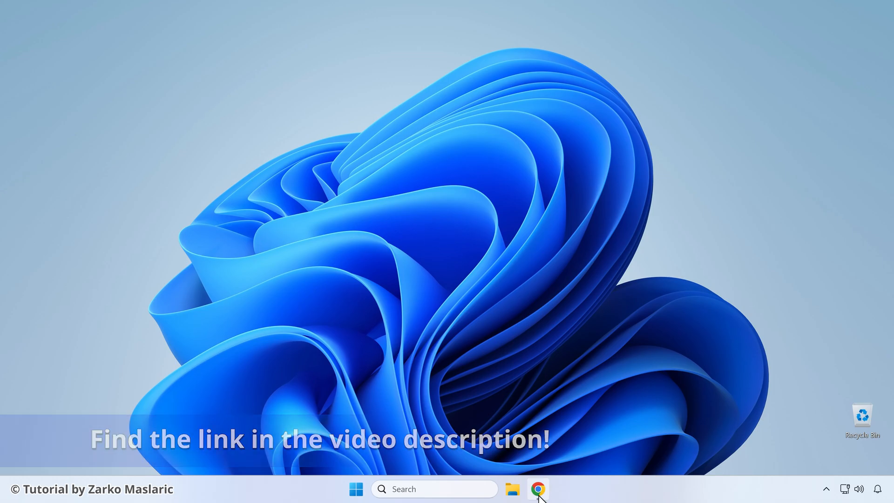
# - Bring up the browser with the Notion Git installation guide
pyautogui.click(536, 489)
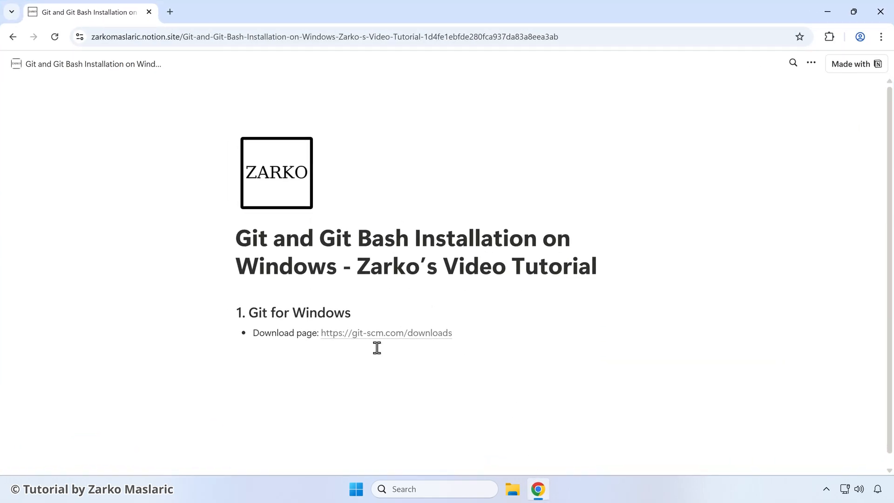
pyautogui.moveTo(404, 378)
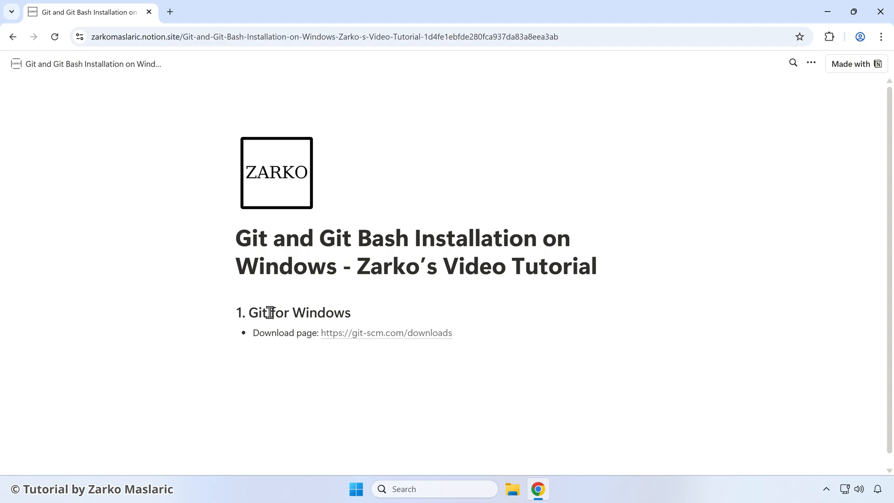
pyautogui.moveTo(255, 318)
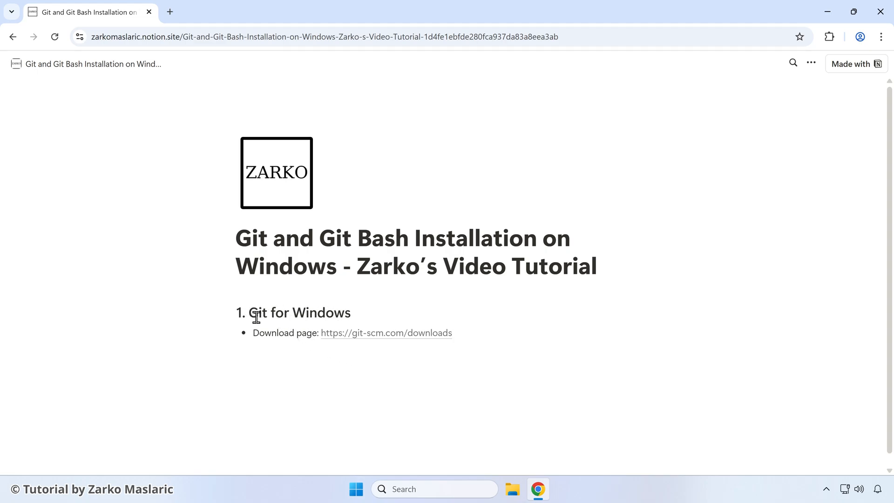
pyautogui.moveTo(365, 390)
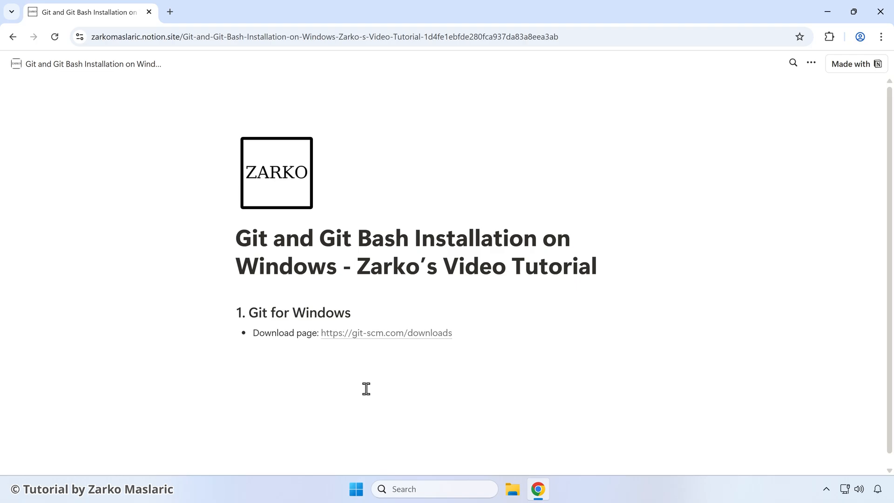
pyautogui.moveTo(365, 365)
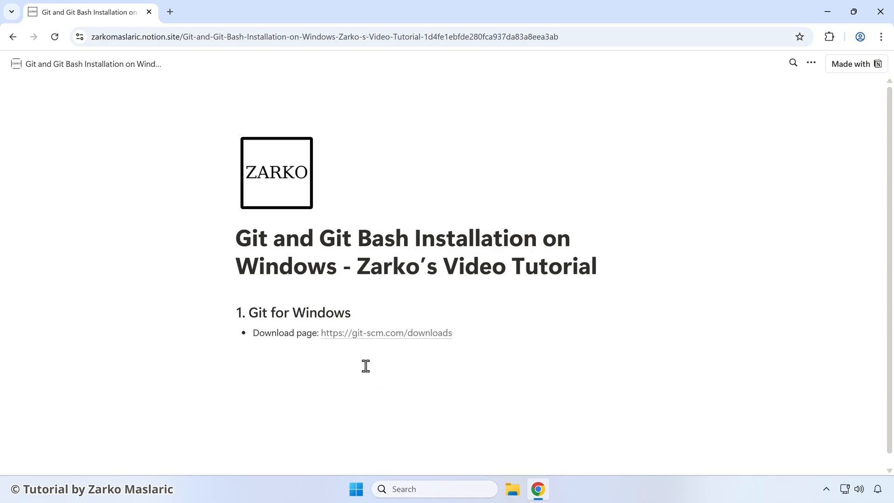
pyautogui.moveTo(386, 334)
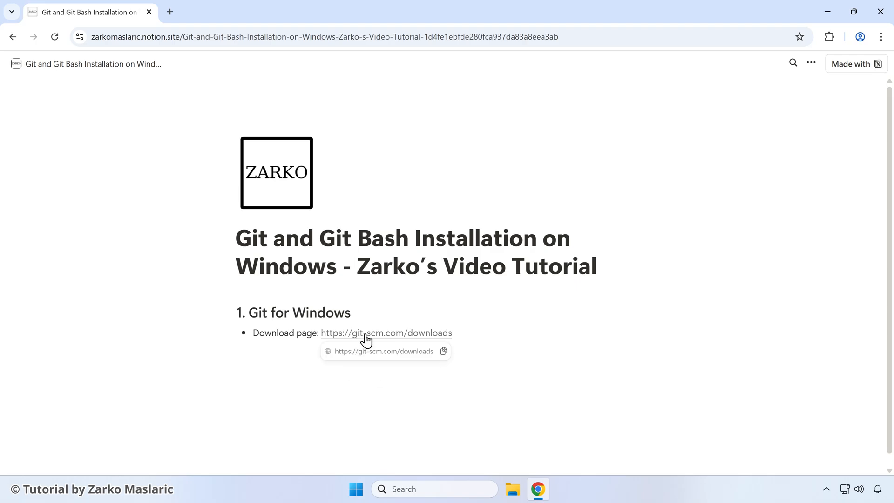
# - Follow the guide's git-scm.com/downloads link to the Git downloads page
pyautogui.click(385, 334)
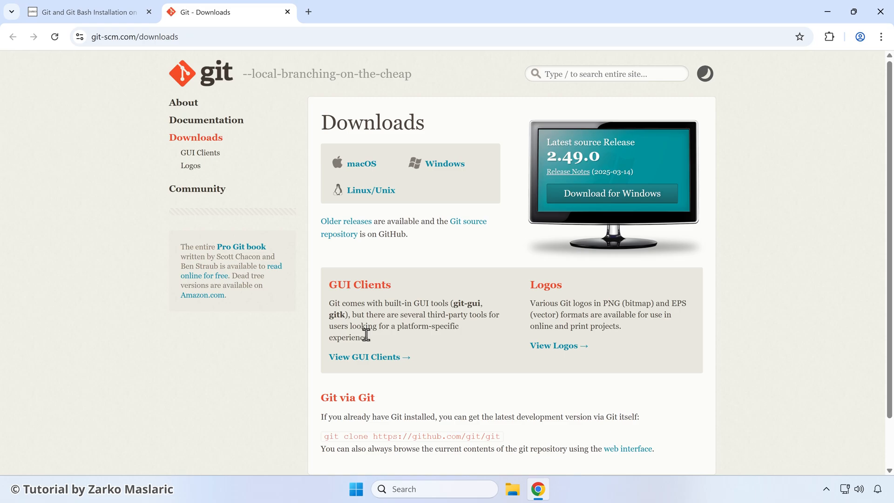
pyautogui.moveTo(609, 163)
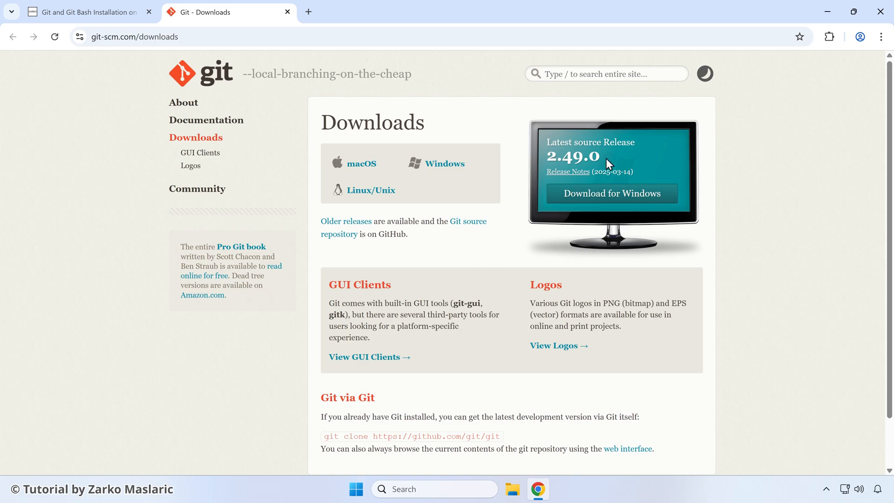
pyautogui.moveTo(612, 194)
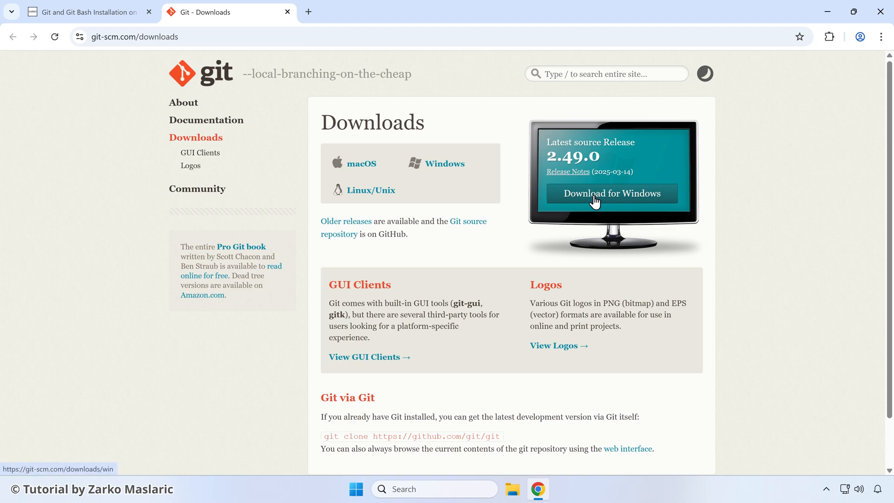
pyautogui.moveTo(607, 196)
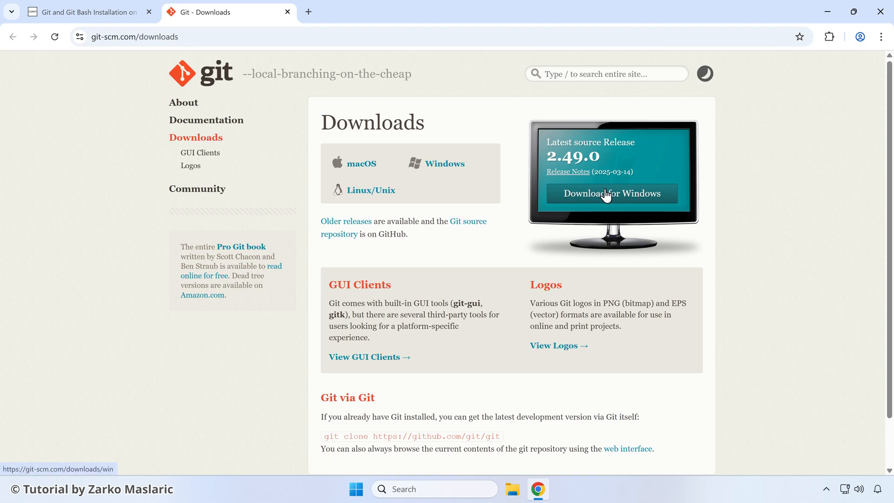
pyautogui.moveTo(422, 150)
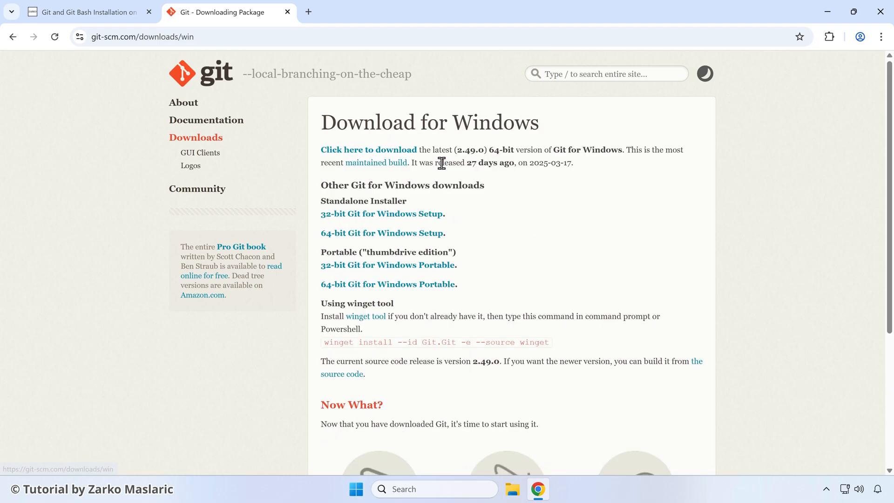
pyautogui.moveTo(322, 206)
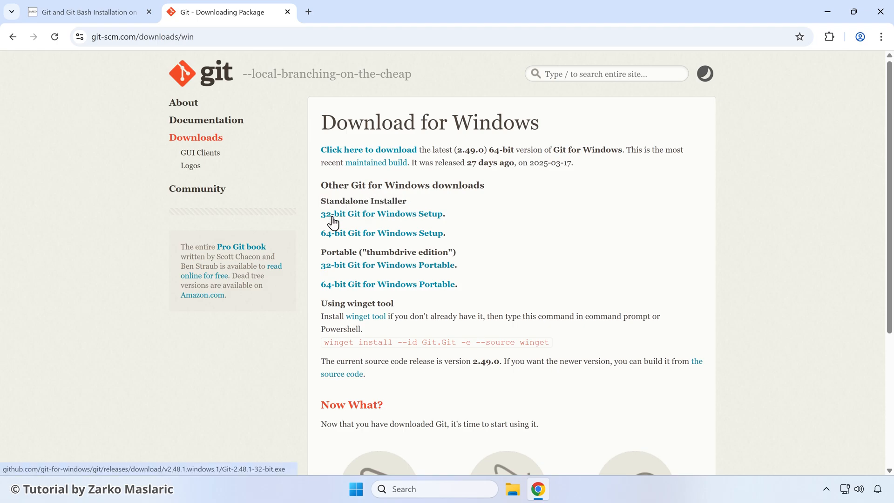
pyautogui.moveTo(336, 239)
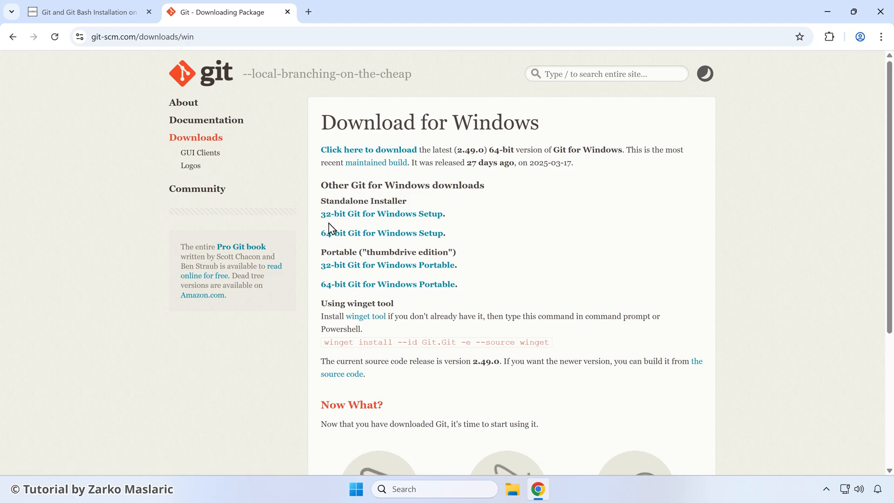
pyautogui.click(355, 489)
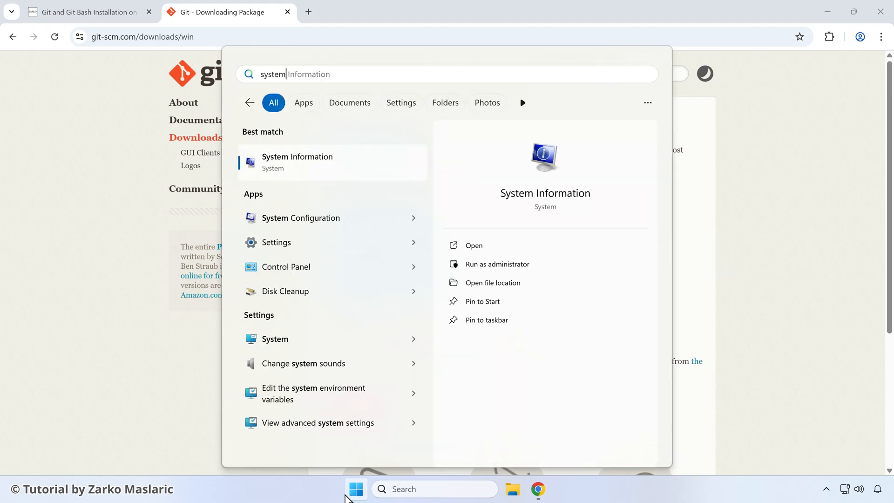
pyautogui.moveTo(301, 166)
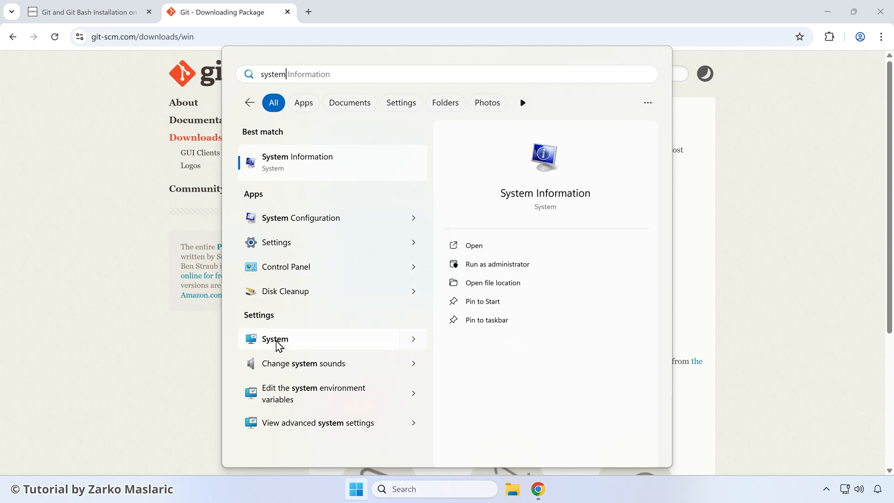
pyautogui.moveTo(252, 347)
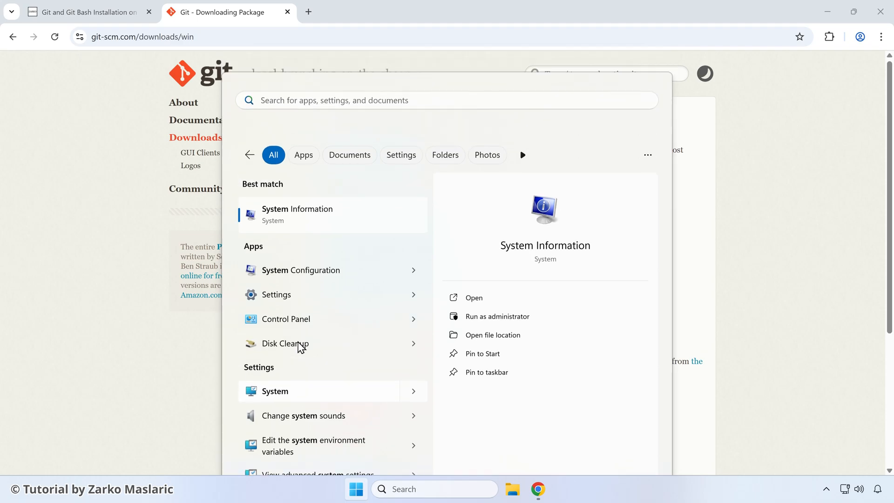
pyautogui.click(274, 390)
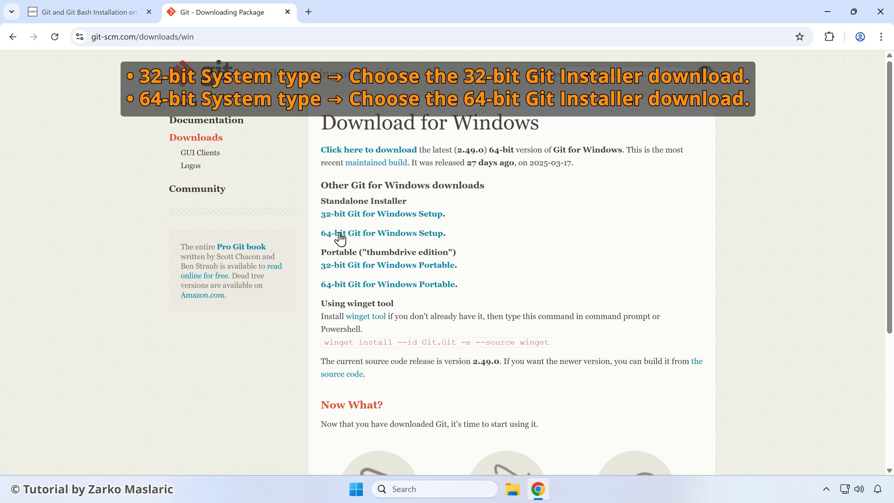
# - Download the 64-bit Git for Windows Setup installer (Git-2.49.0-64-bit.exe)
pyautogui.click(382, 233)
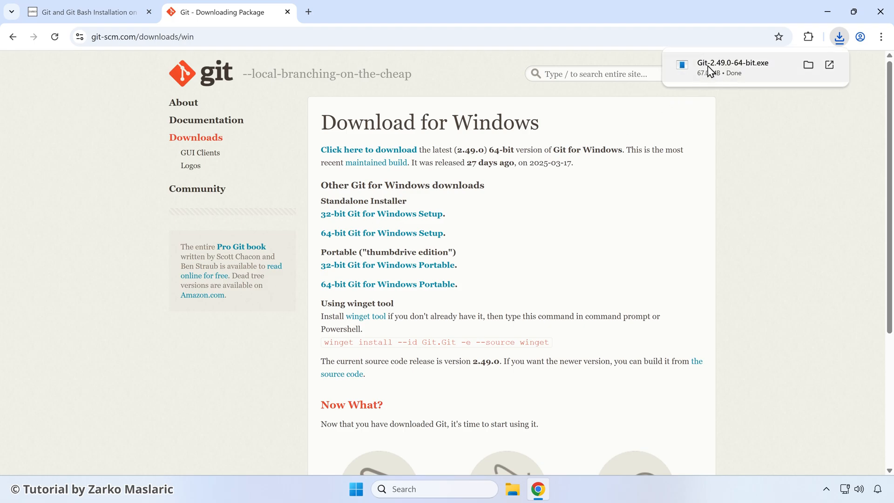
pyautogui.moveTo(748, 72)
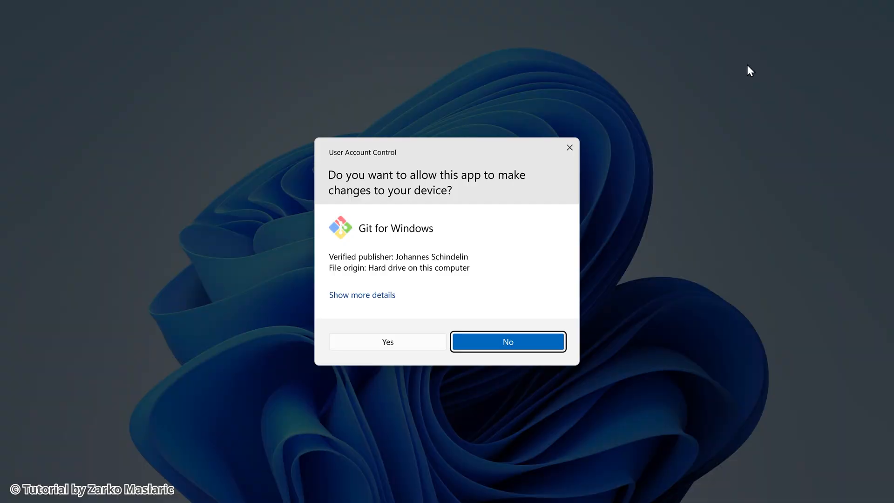
pyautogui.moveTo(435, 153)
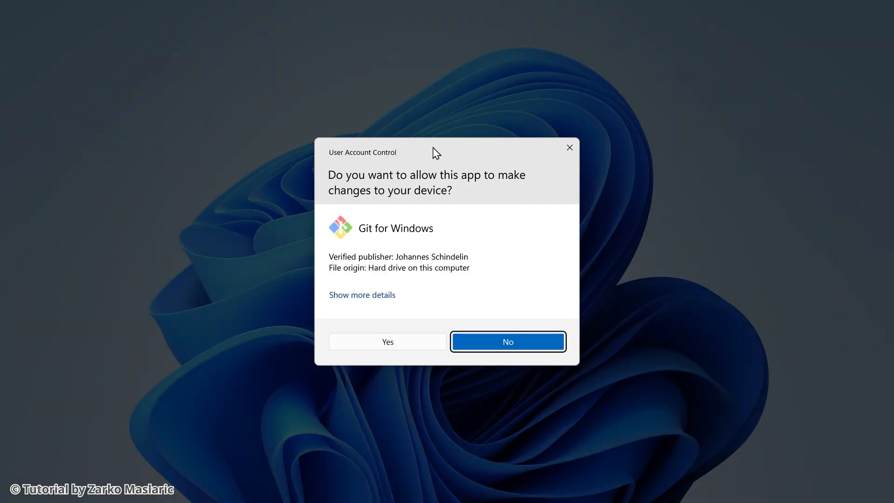
pyautogui.moveTo(364, 160)
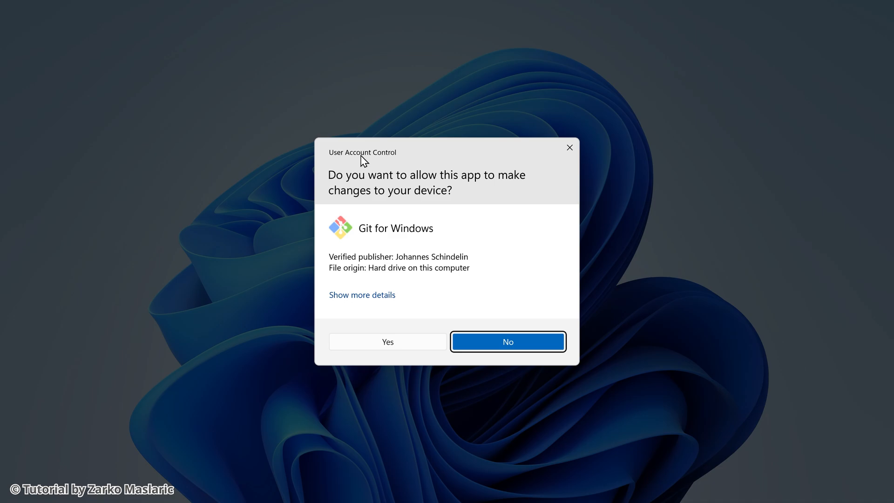
pyautogui.moveTo(402, 193)
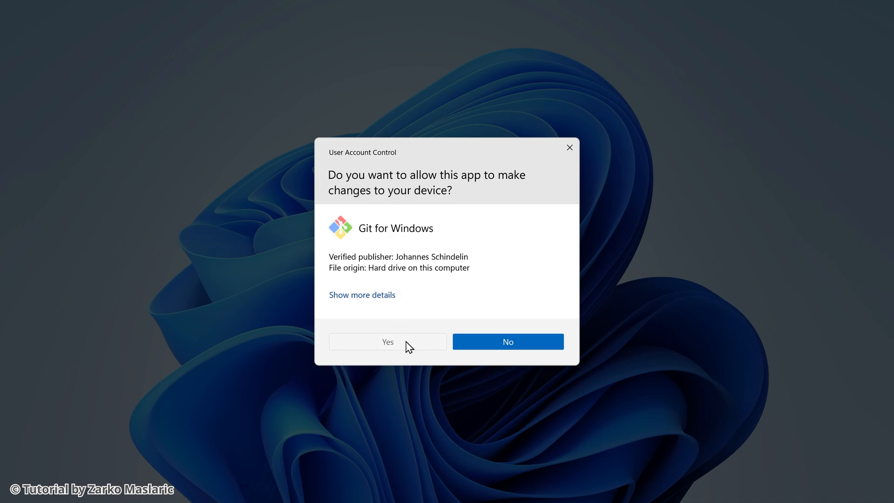
# - Answer Yes to User Account Control so the Git 2.49.0 Setup wizard launches
pyautogui.click(388, 342)
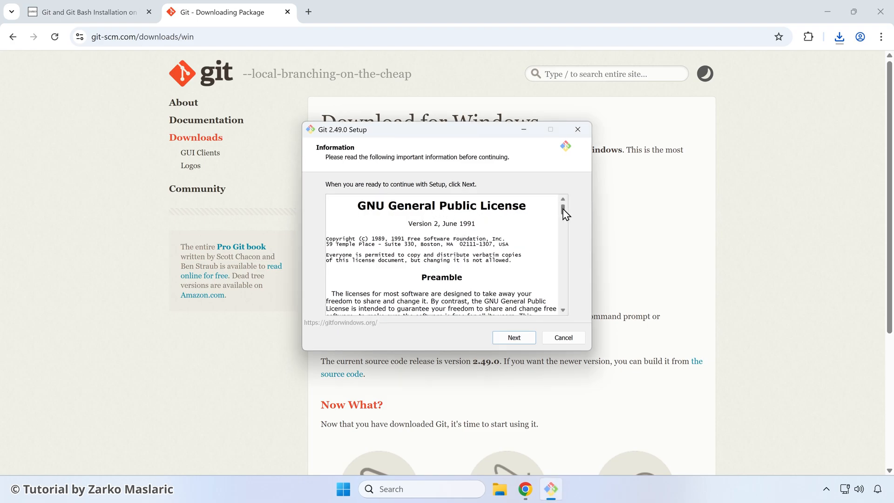
# - Accept the GNU license and reach the destination step proposing C:\Program Files\Git
pyautogui.scroll(-3)
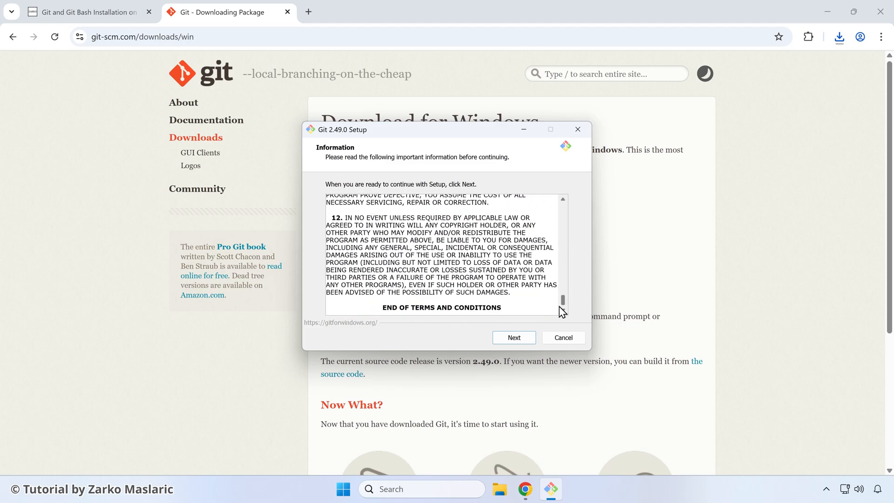
pyautogui.click(513, 337)
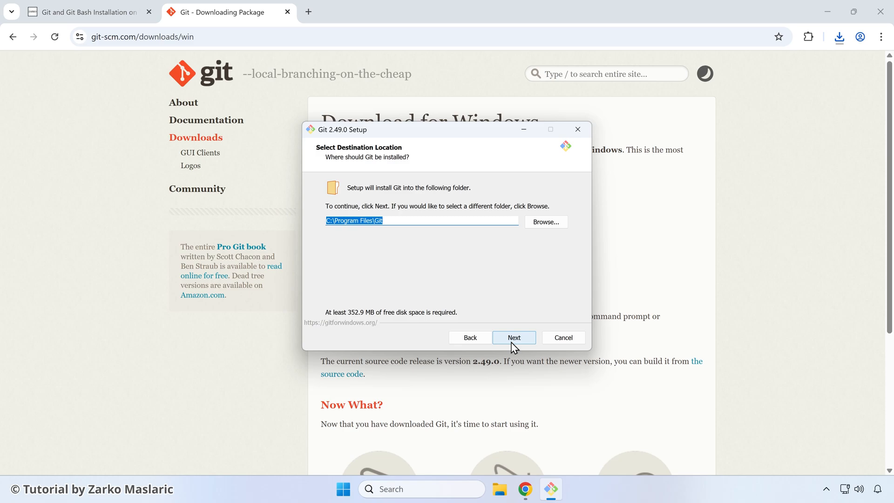
pyautogui.moveTo(420, 279)
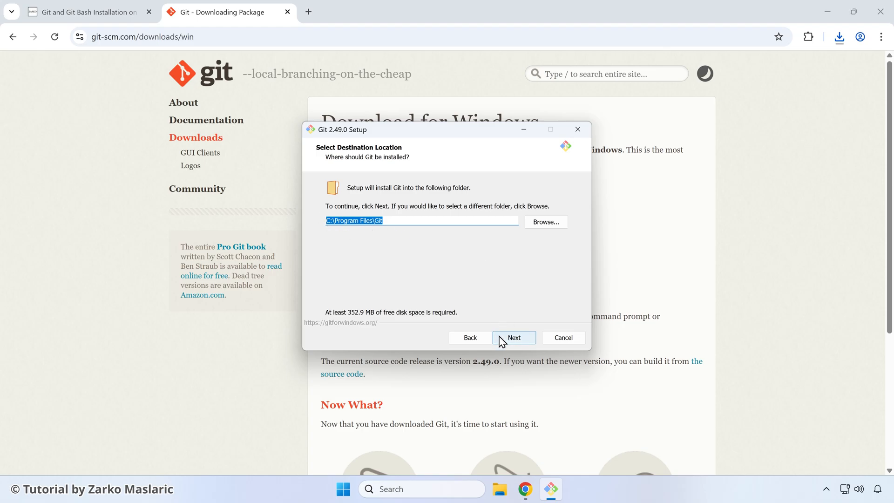
# - Keep C:\Program Files\Git, add a desktop icon and Windows Terminal Git Bash profile, keep Start Menu folder Git
pyautogui.click(512, 337)
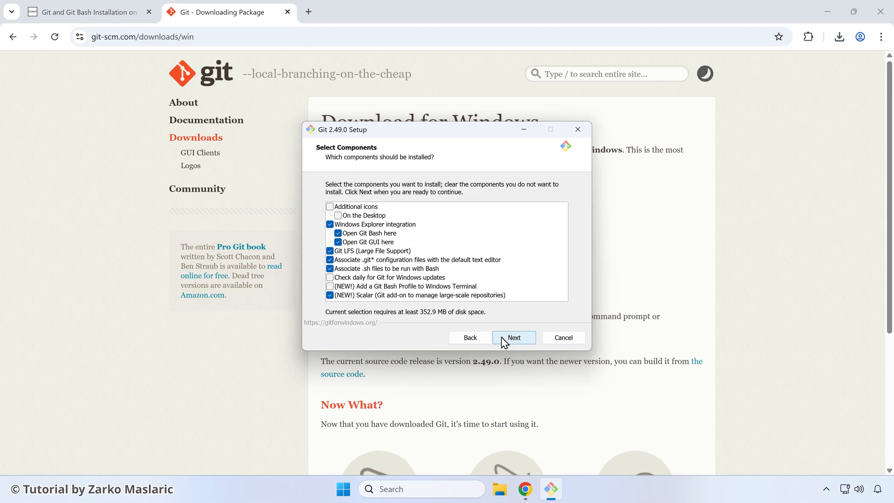
pyautogui.moveTo(477, 241)
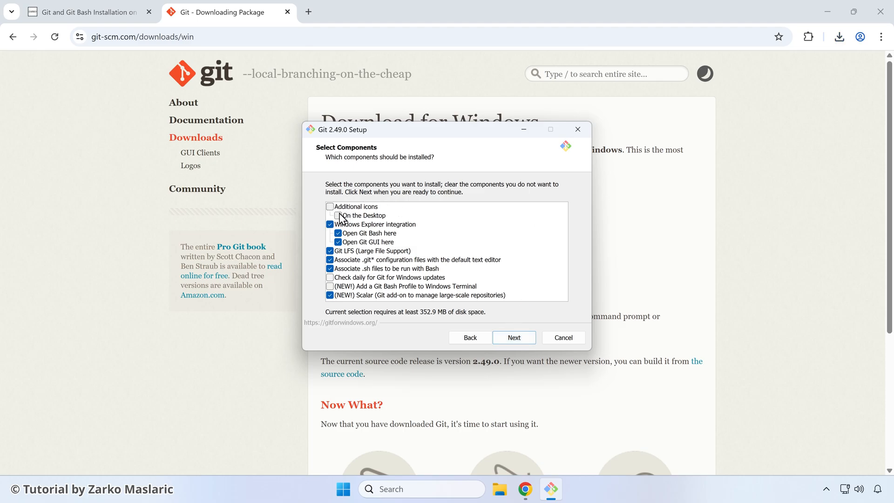
pyautogui.click(337, 215)
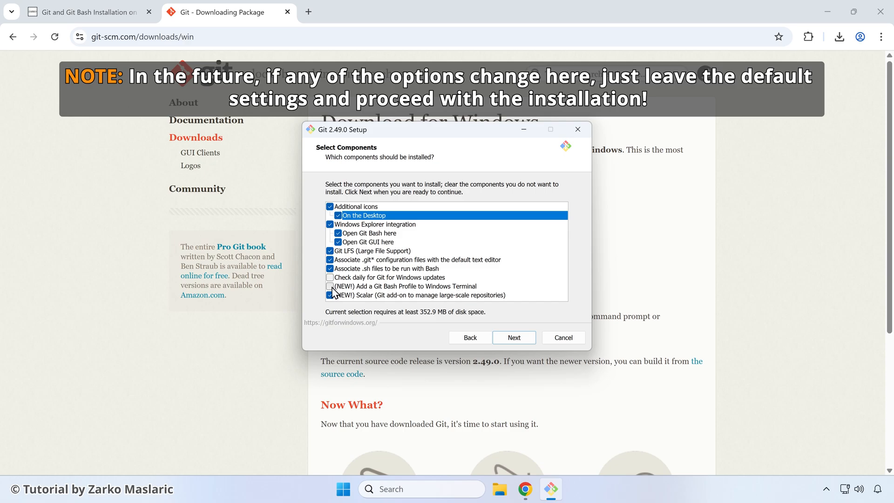
pyautogui.click(330, 286)
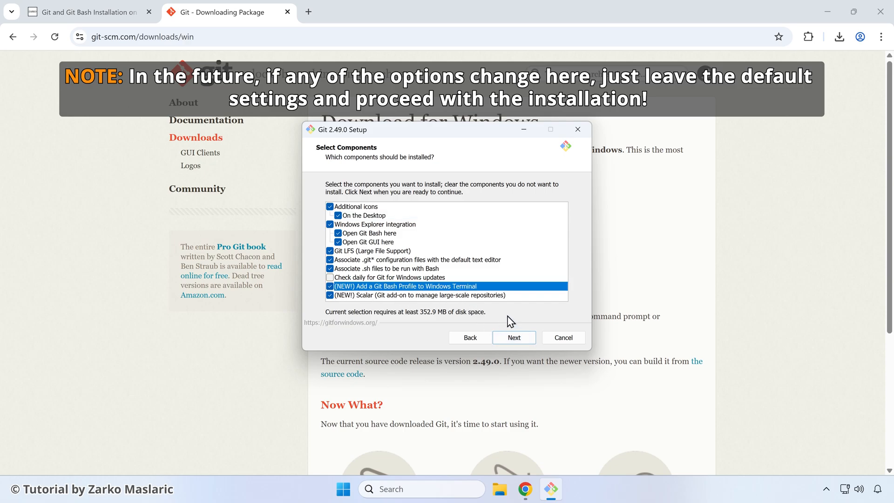
pyautogui.moveTo(499, 318)
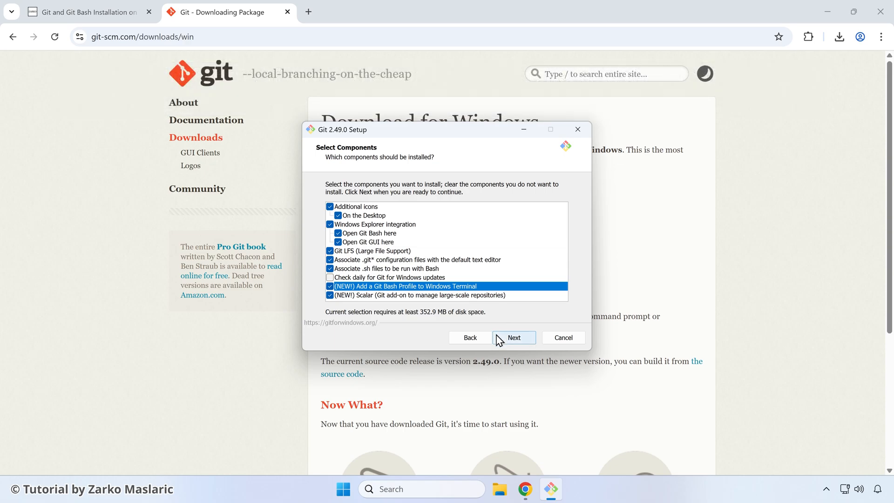
pyautogui.click(512, 337)
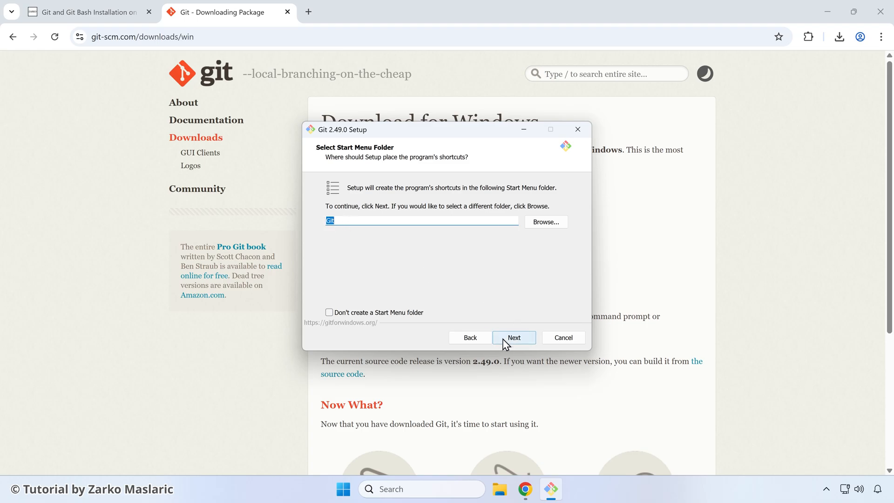
pyautogui.click(512, 337)
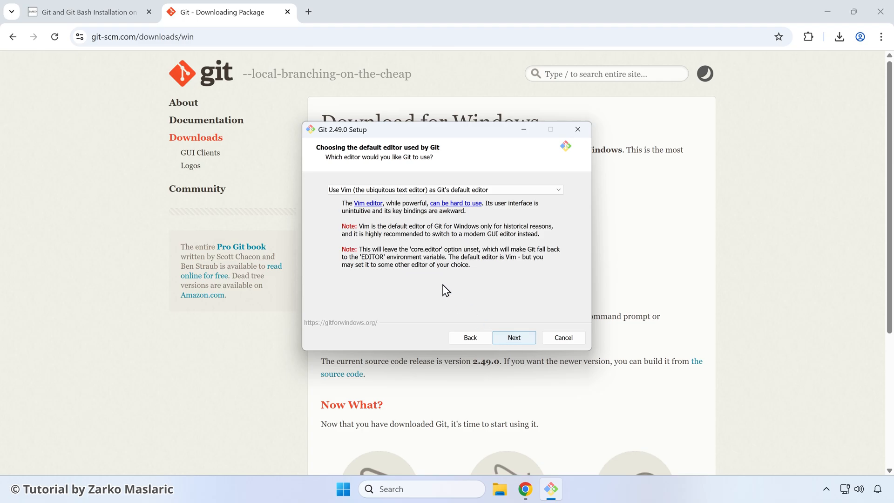
# - Review the default editor choices and keep Vim as Git's editor
pyautogui.click(443, 189)
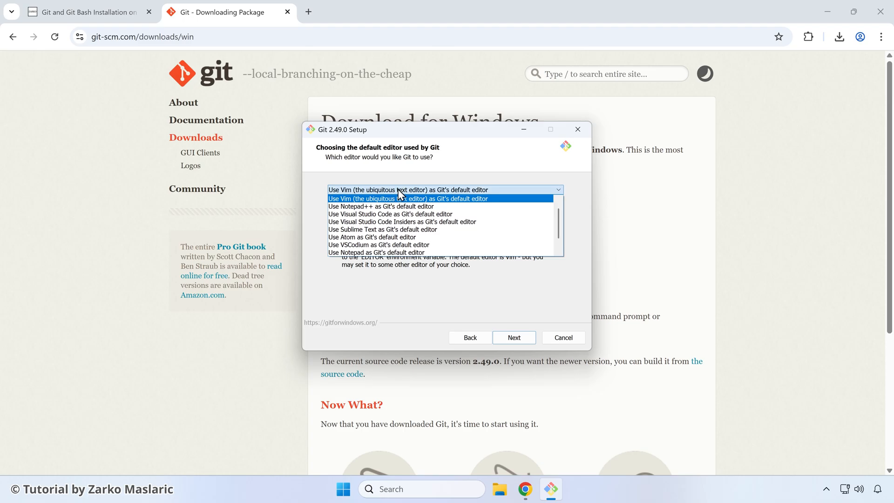
pyautogui.moveTo(380, 206)
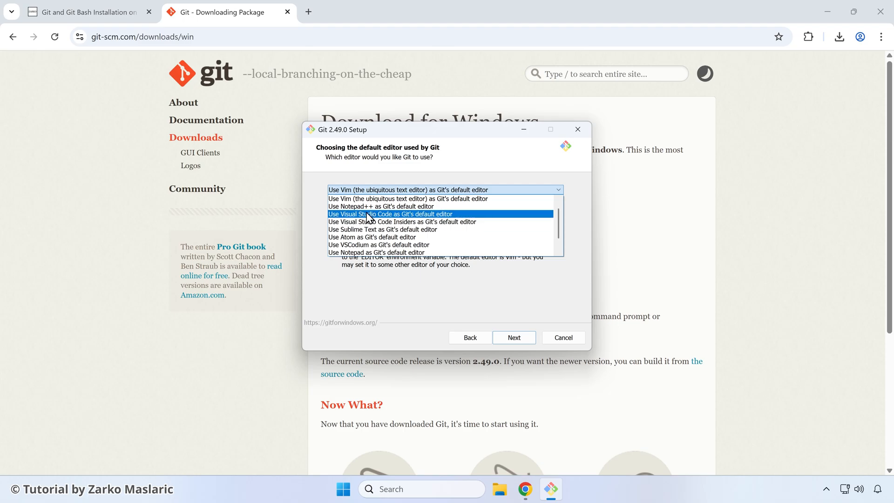
pyautogui.moveTo(398, 220)
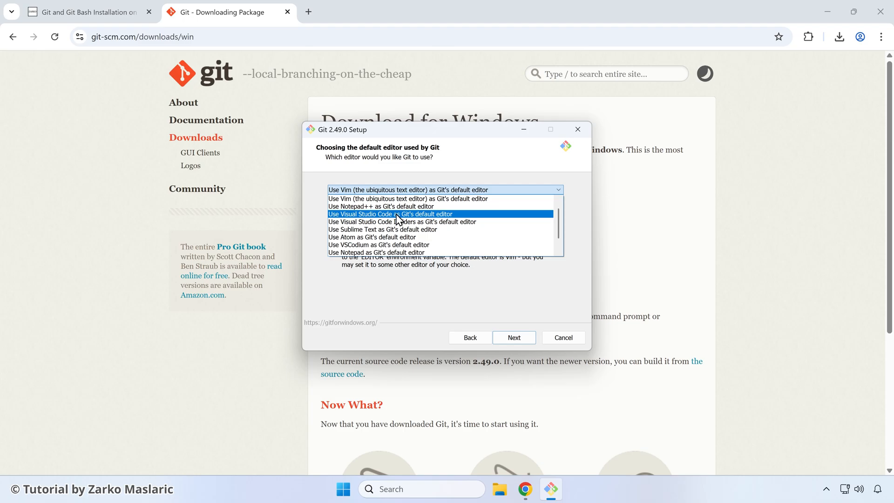
pyautogui.moveTo(380, 218)
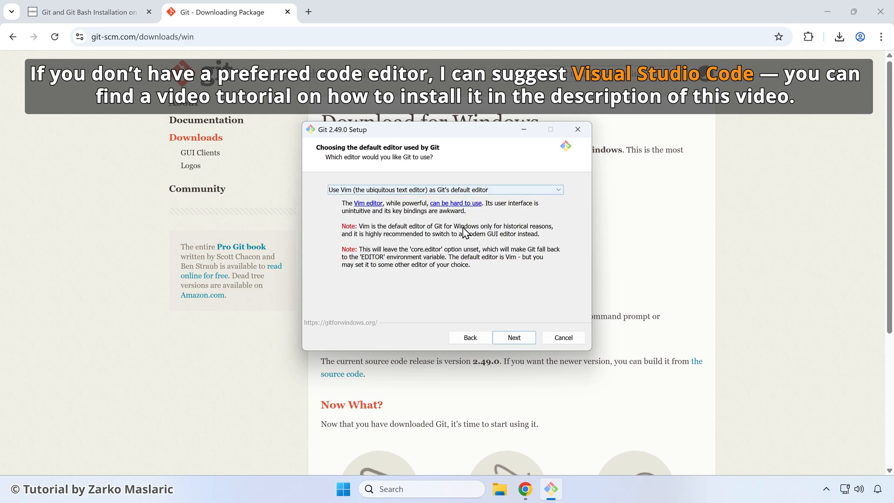
pyautogui.click(512, 337)
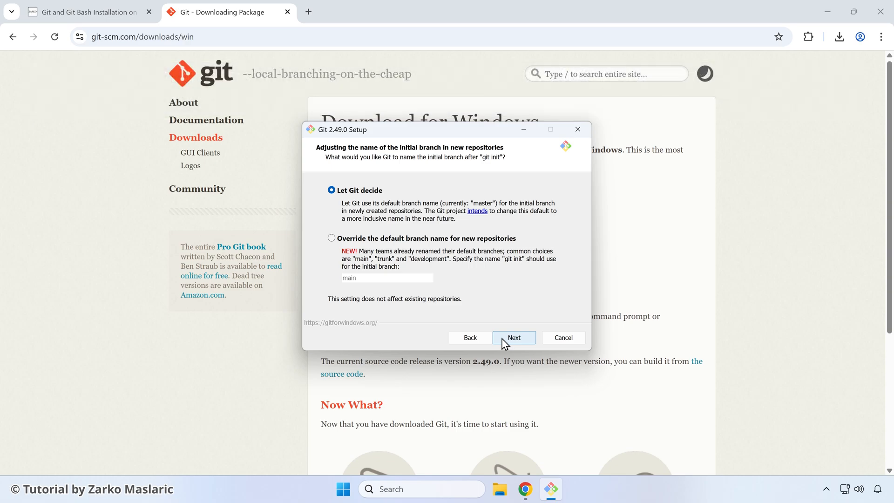
pyautogui.moveTo(419, 155)
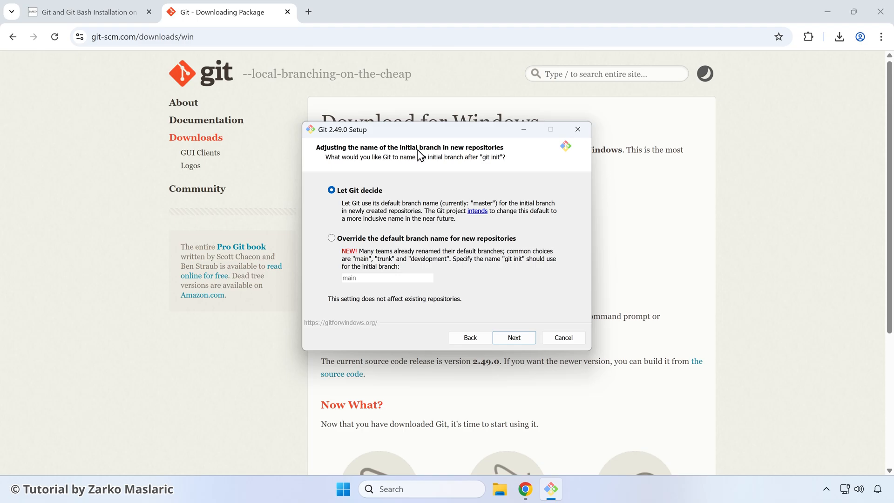
pyautogui.moveTo(459, 155)
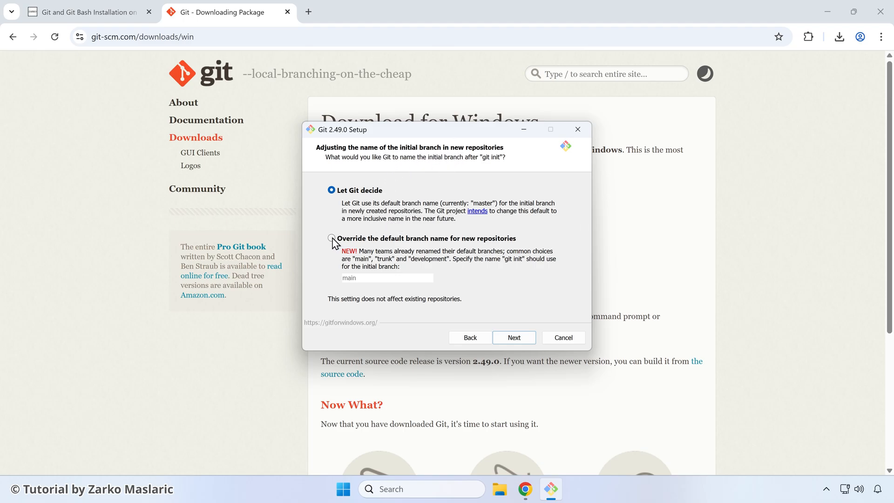
# - Override the initial branch name for new repositories with 'main'
pyautogui.click(332, 239)
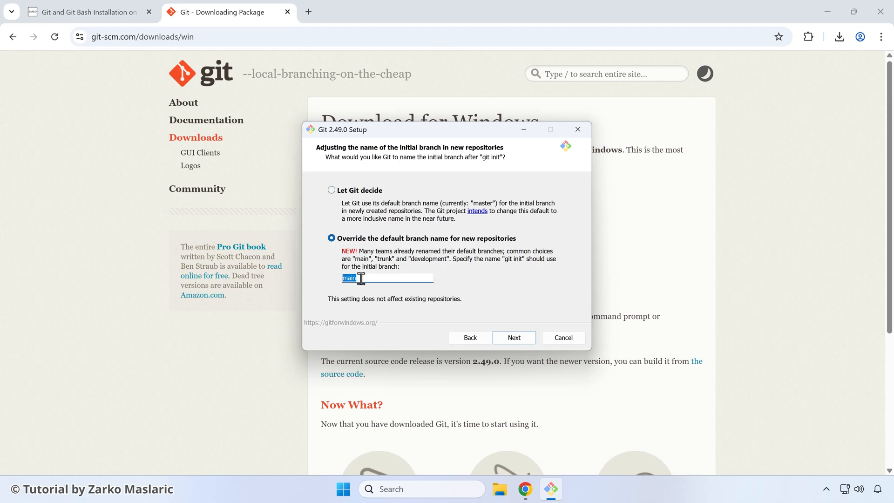
pyautogui.moveTo(363, 292)
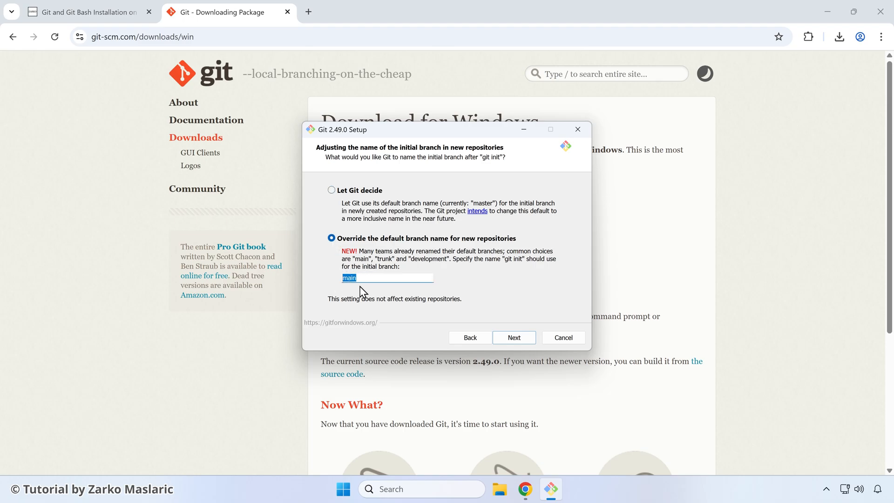
pyautogui.click(388, 278)
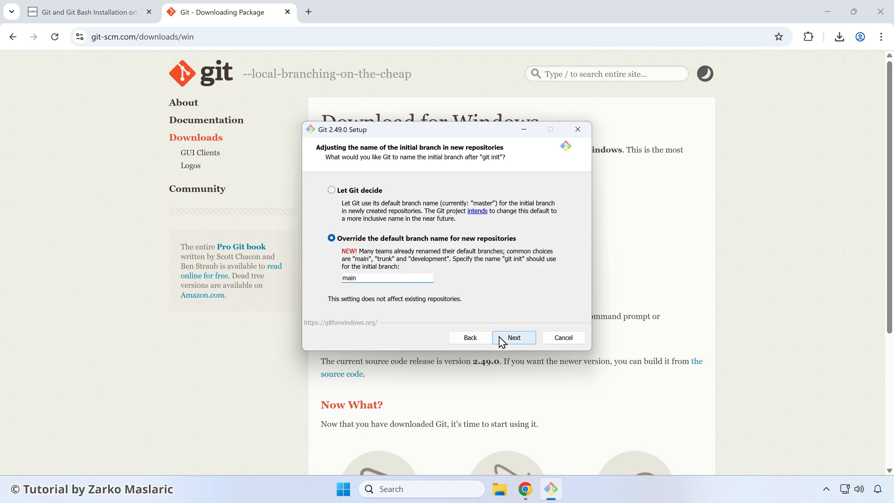
pyautogui.click(513, 337)
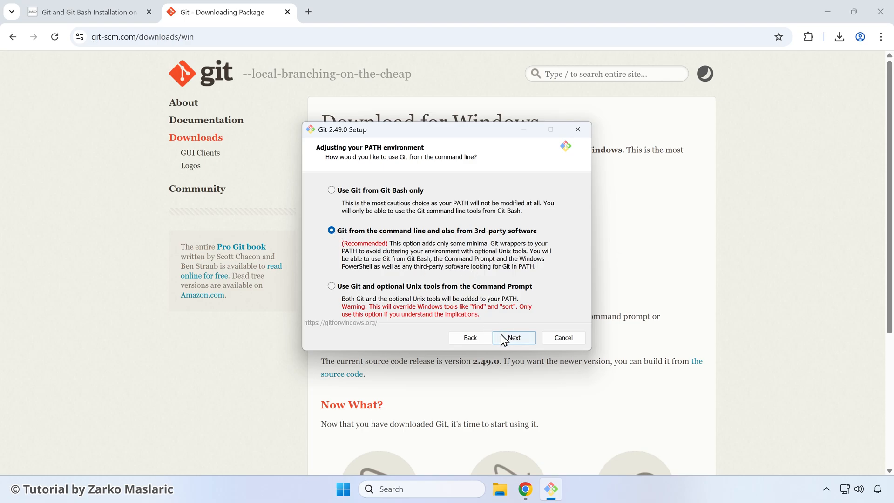
# - Keep recommended PATH, bundled OpenSSH, Secure Channel, Windows-style line endings and MinTTY terminal
pyautogui.click(513, 337)
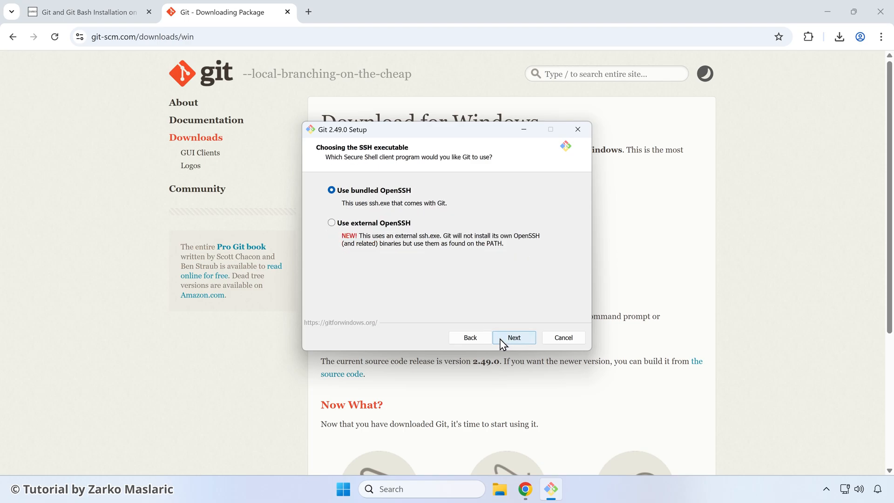
pyautogui.moveTo(505, 344)
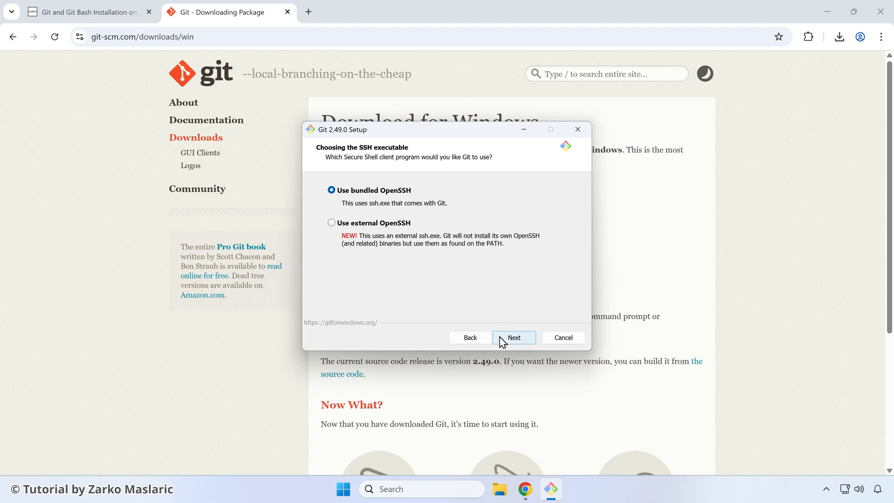
pyautogui.click(512, 338)
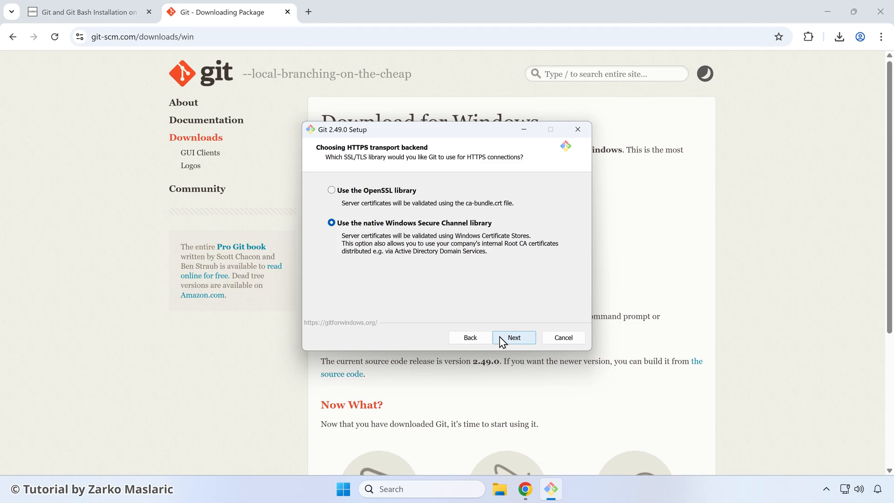
pyautogui.click(513, 337)
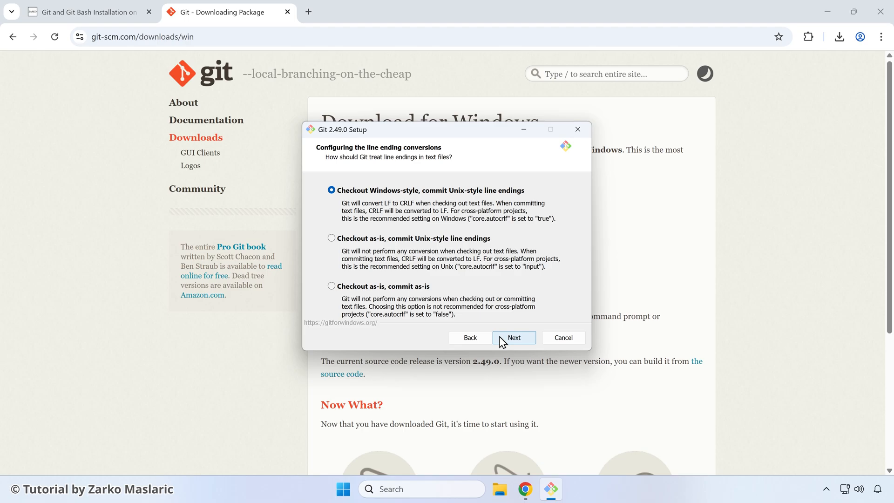
pyautogui.click(513, 337)
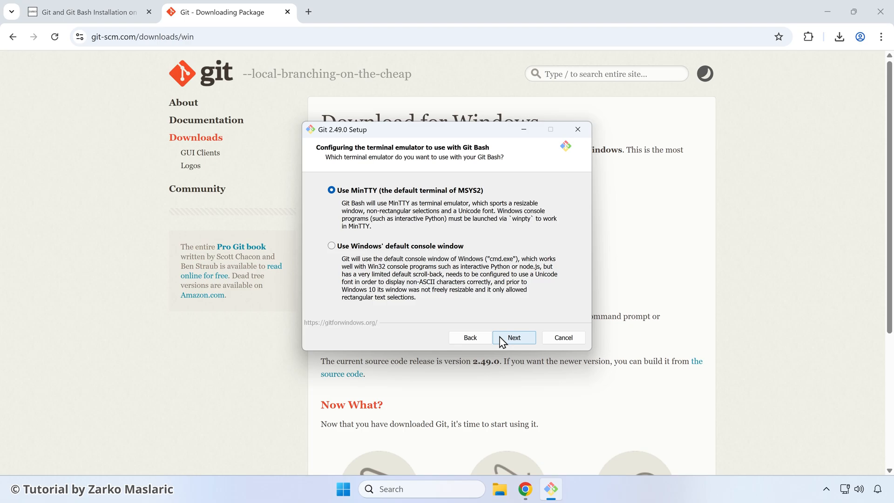
pyautogui.moveTo(376, 195)
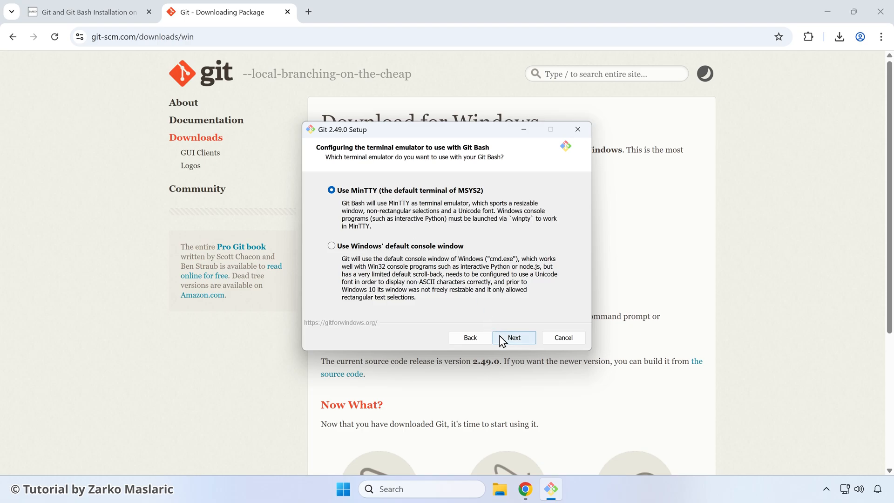
pyautogui.click(512, 338)
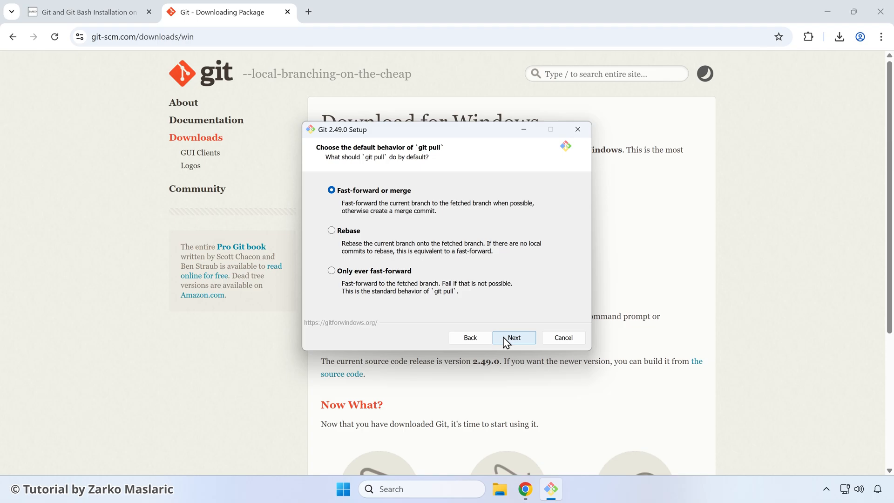
# - Keep fast-forward-or-merge pulls, Git Credential Manager and file system caching, then install Git 2.49.0
pyautogui.click(512, 338)
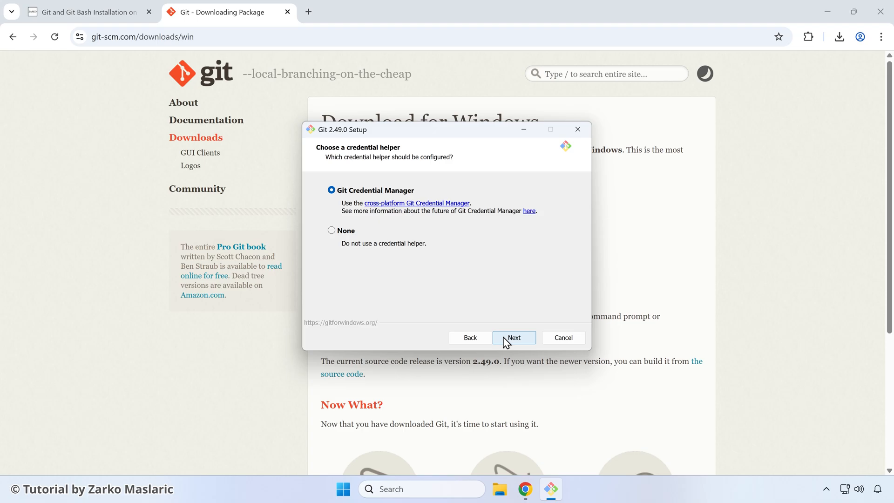
pyautogui.click(512, 337)
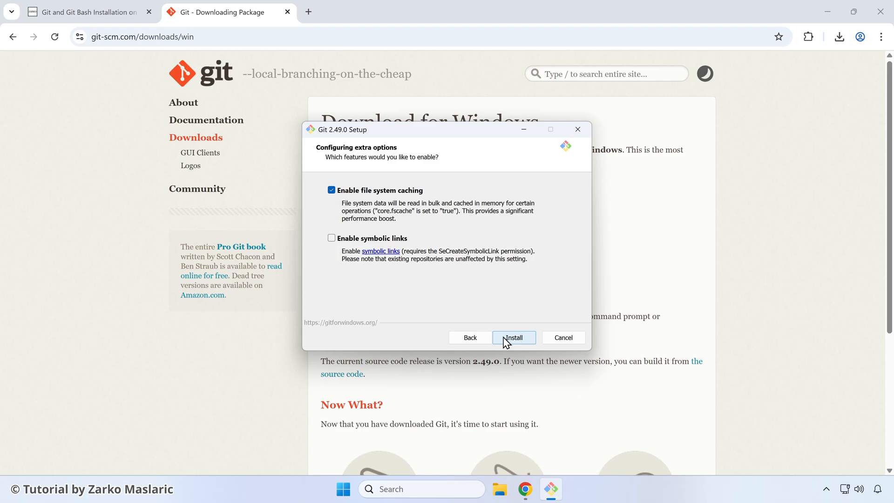
pyautogui.click(513, 337)
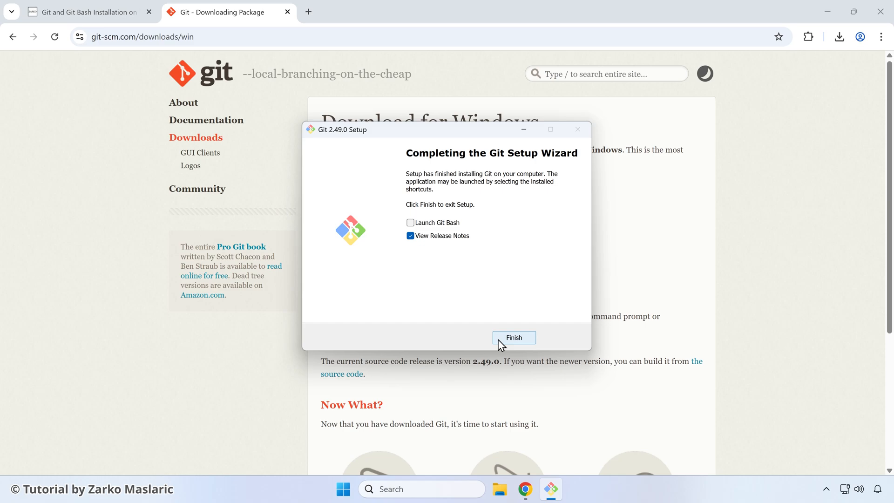
# - Finish the installer with View Release Notes and Launch Git Bash both left unchecked
pyautogui.click(410, 235)
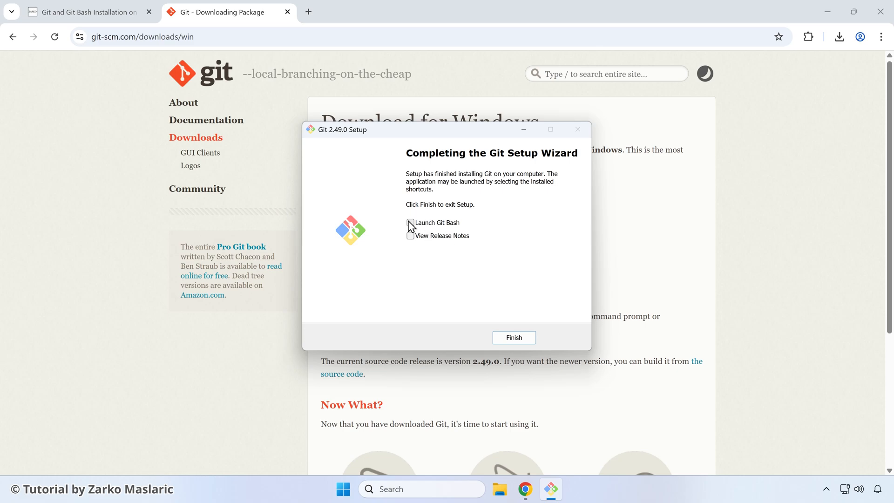
pyautogui.click(410, 223)
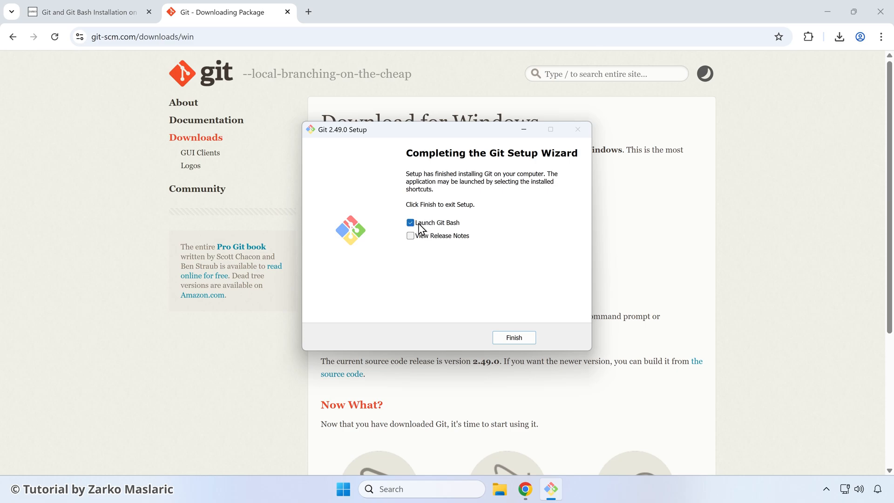
pyautogui.click(410, 223)
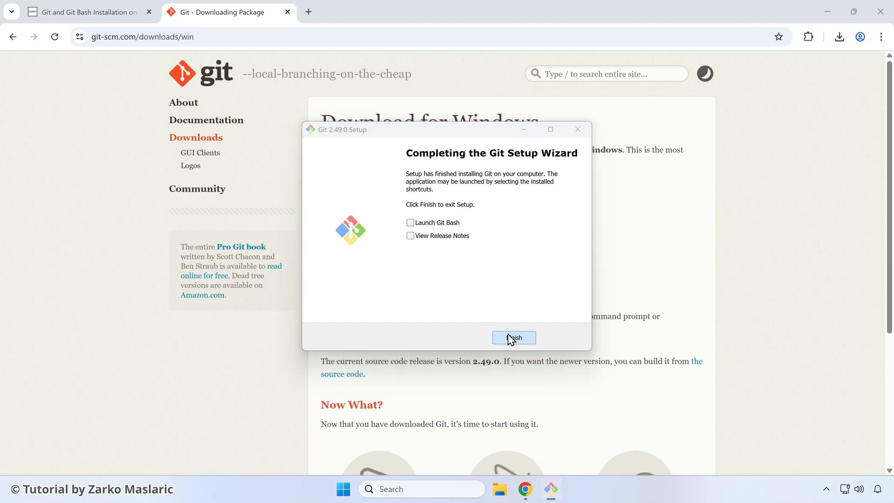
pyautogui.click(512, 337)
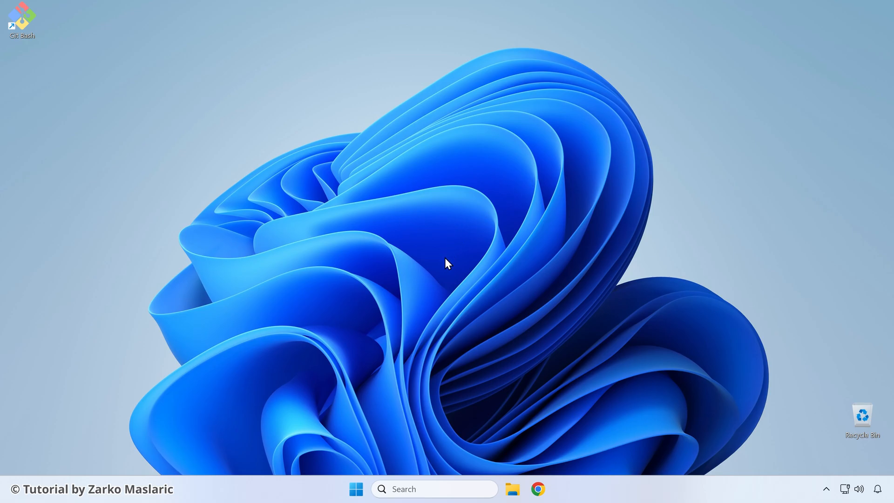
pyautogui.moveTo(92, 102)
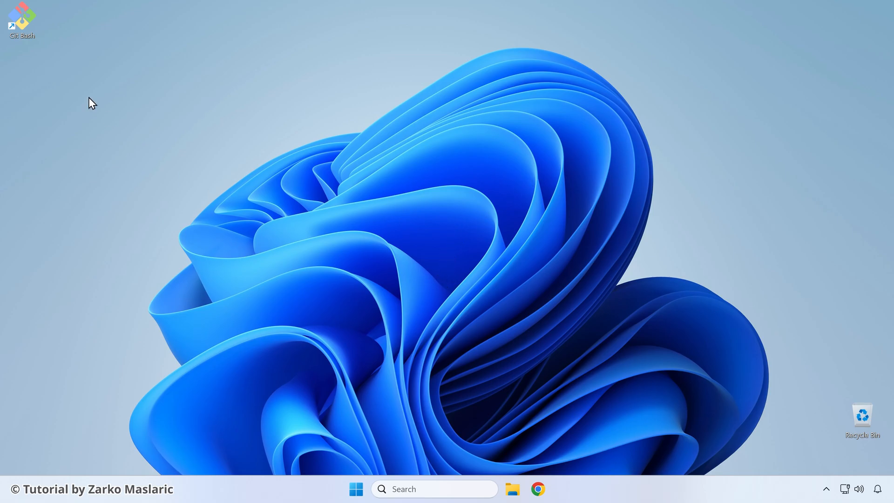
pyautogui.moveTo(21, 22)
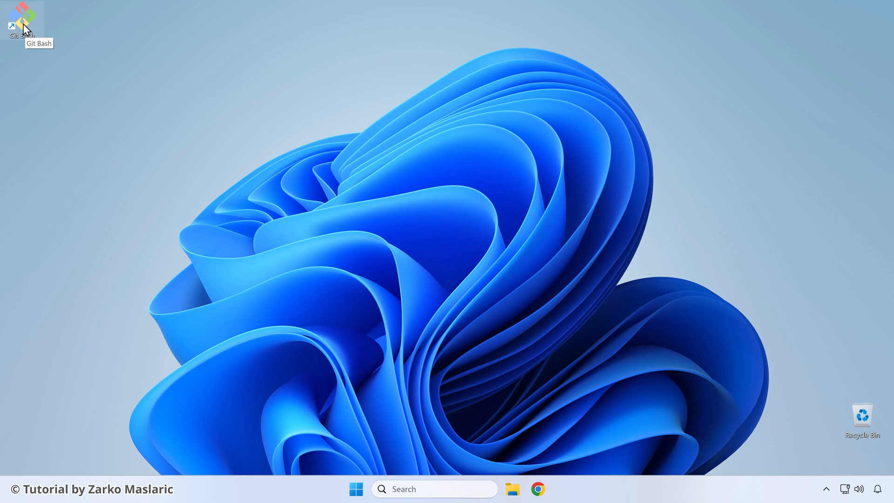
pyautogui.moveTo(29, 31)
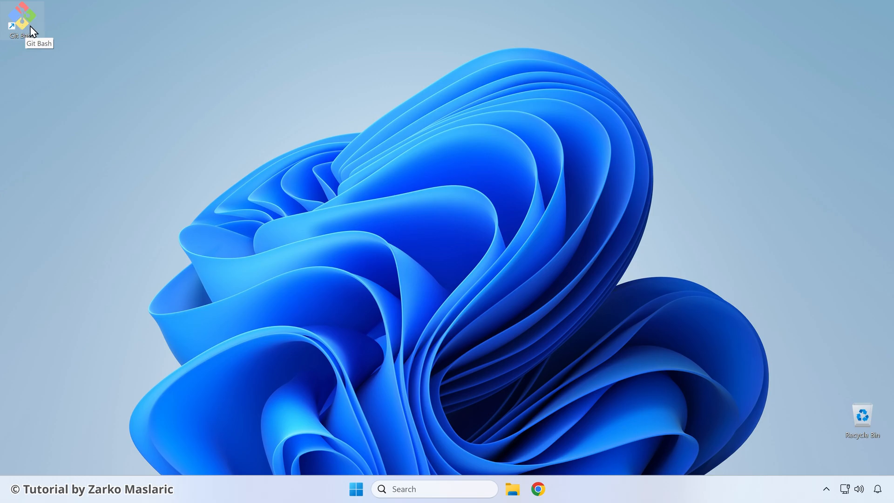
pyautogui.moveTo(346, 318)
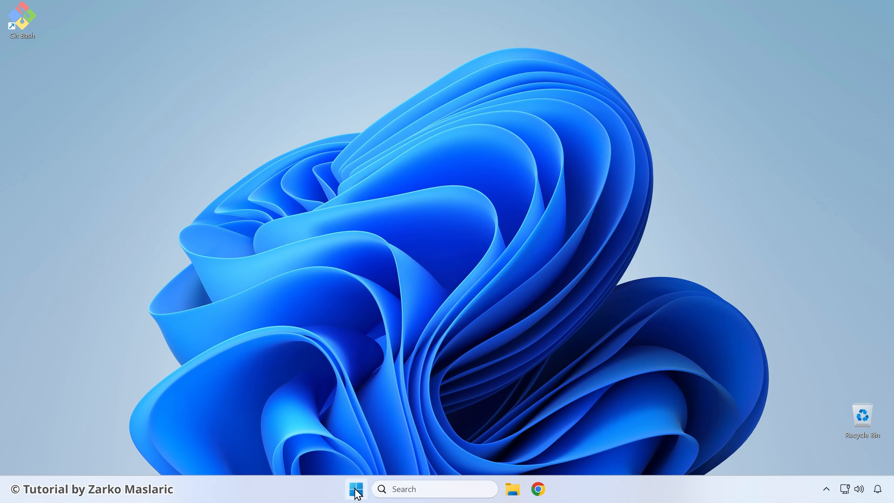
# - Search 'git bash' from the Start menu and launch the Git Bash app
pyautogui.click(354, 489)
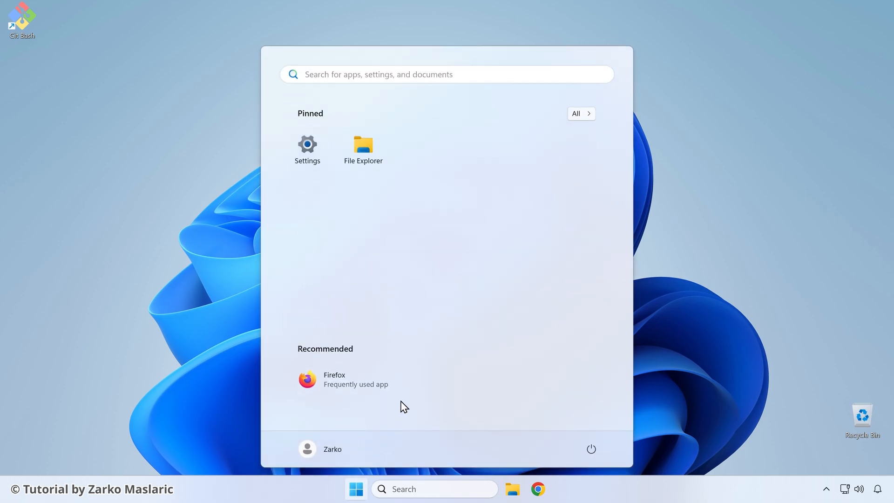
pyautogui.write('git bash')
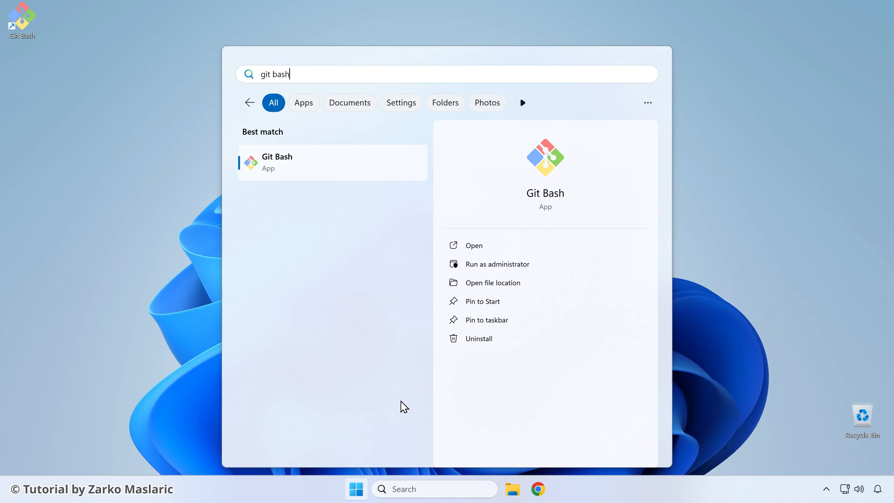
pyautogui.moveTo(290, 162)
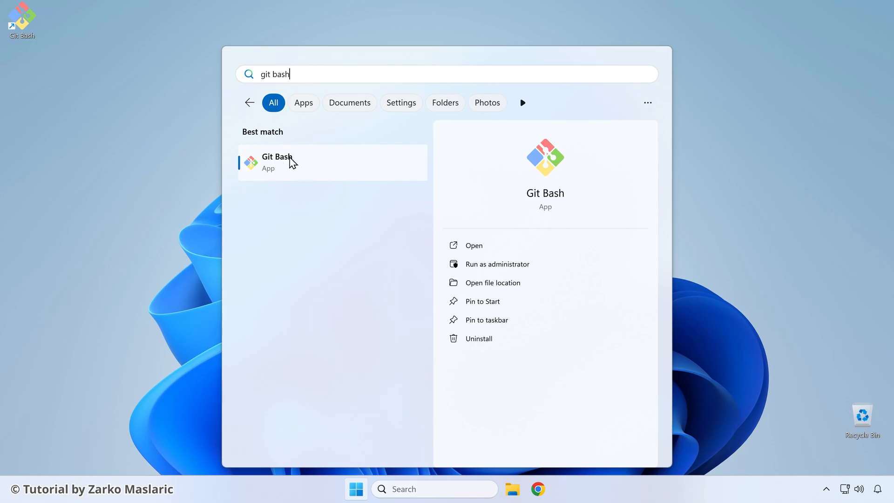
pyautogui.moveTo(288, 168)
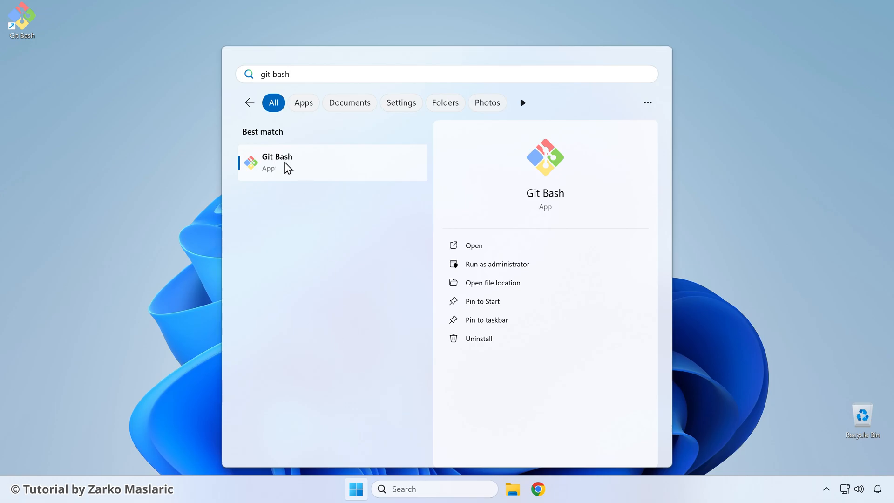
pyautogui.click(277, 162)
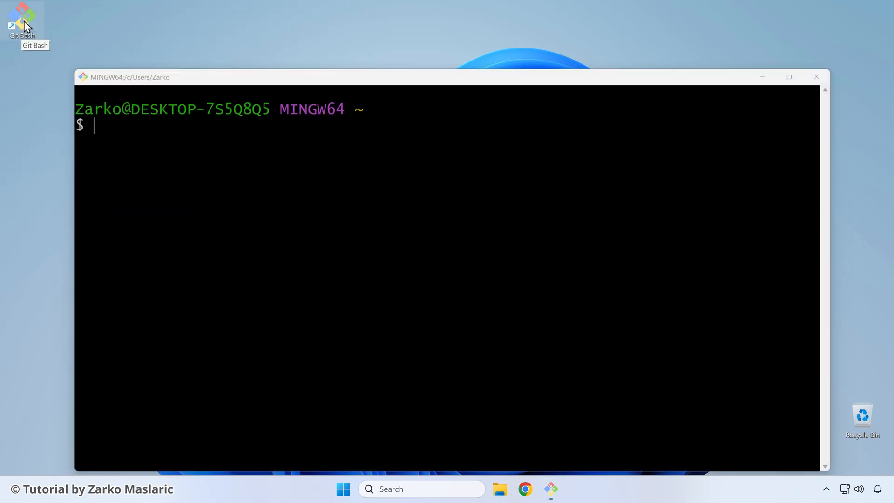
pyautogui.moveTo(151, 85)
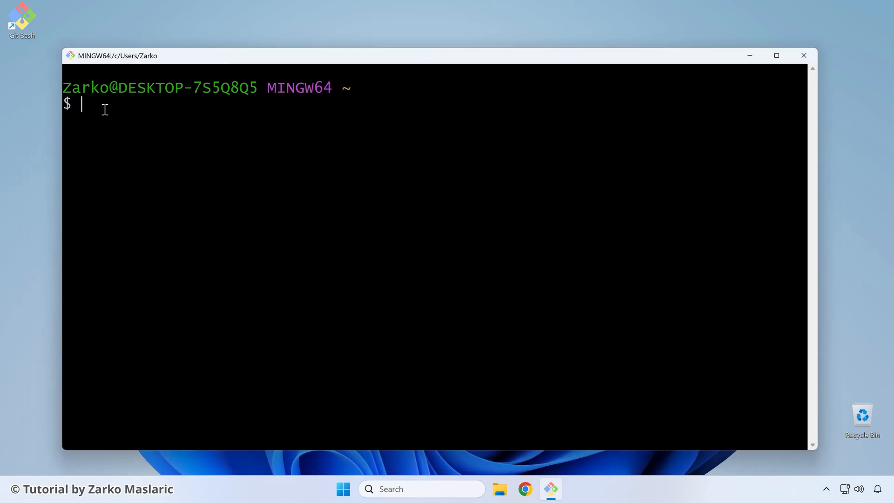
# - Run `git --version`, which reports 2.49.0.windows.1, and begin the next command
pyautogui.write('git')
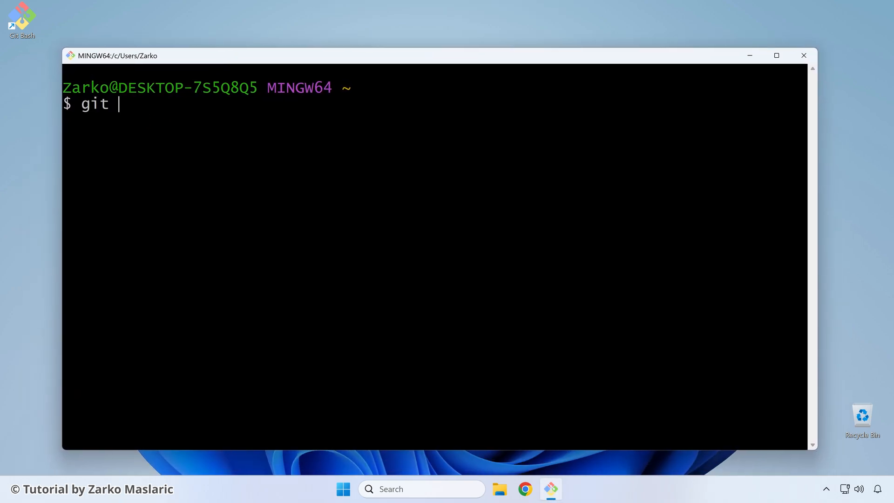
pyautogui.write('--version')
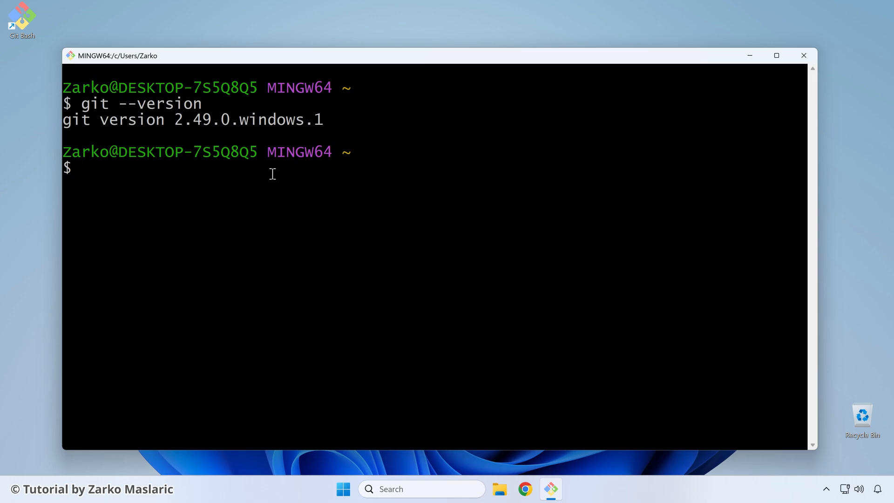
pyautogui.write('m')
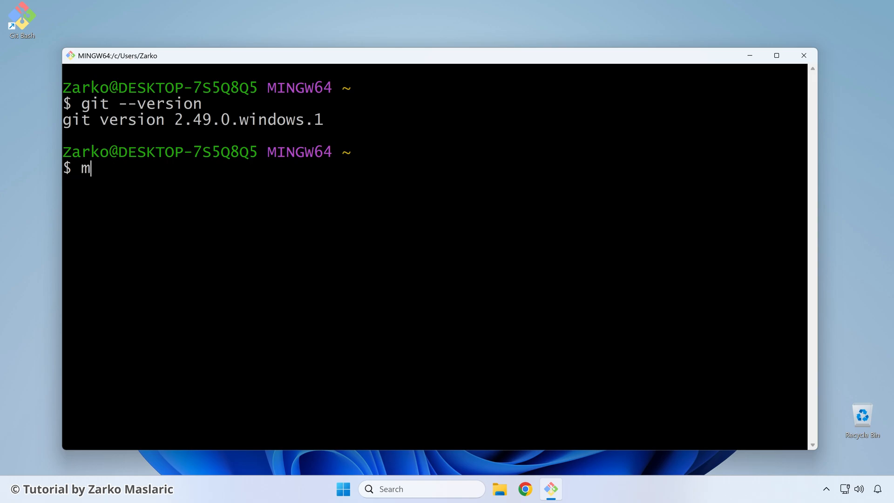
# - Create a test_project folder with mkdir and change into it
pyautogui.write('kdir')
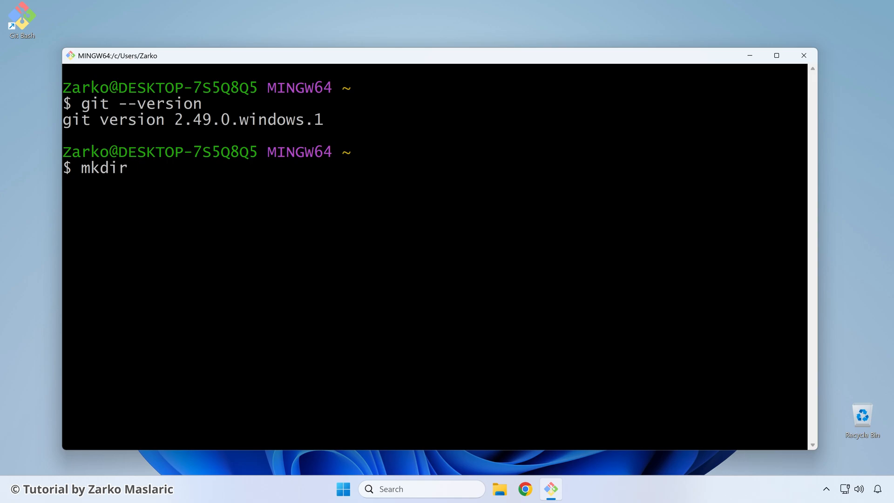
pyautogui.write('tes')
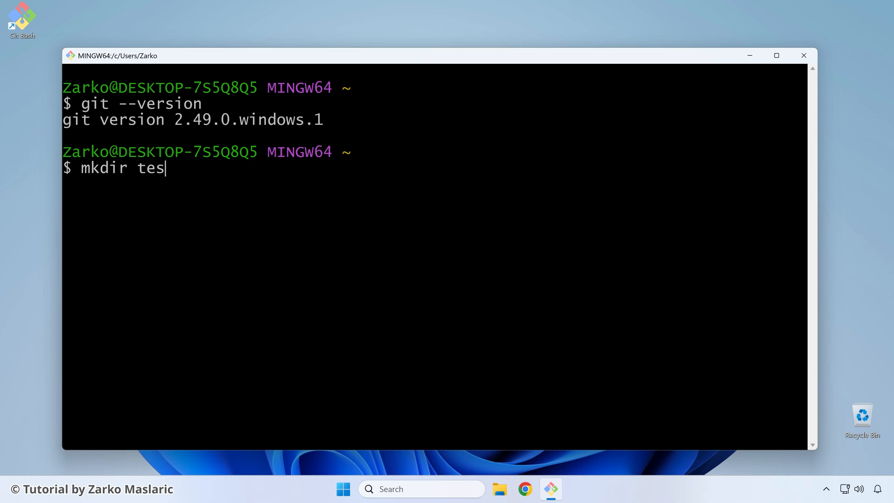
pyautogui.write('t_project')
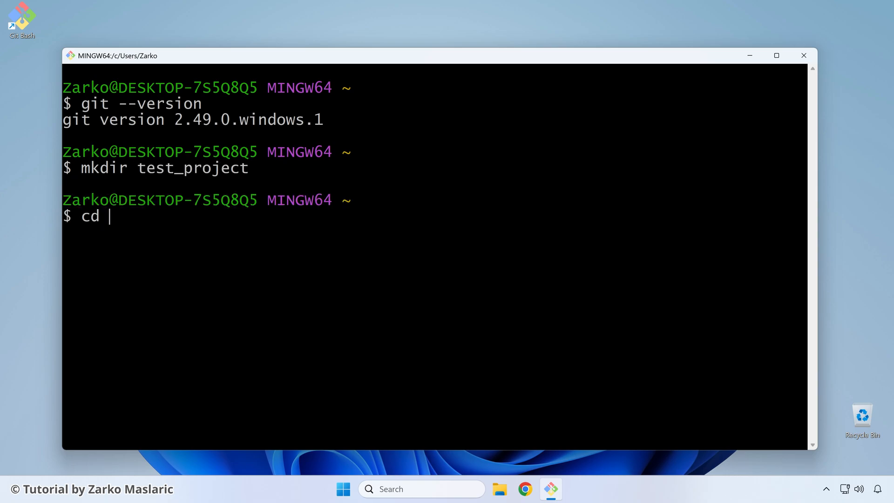
pyautogui.write('test_projec')
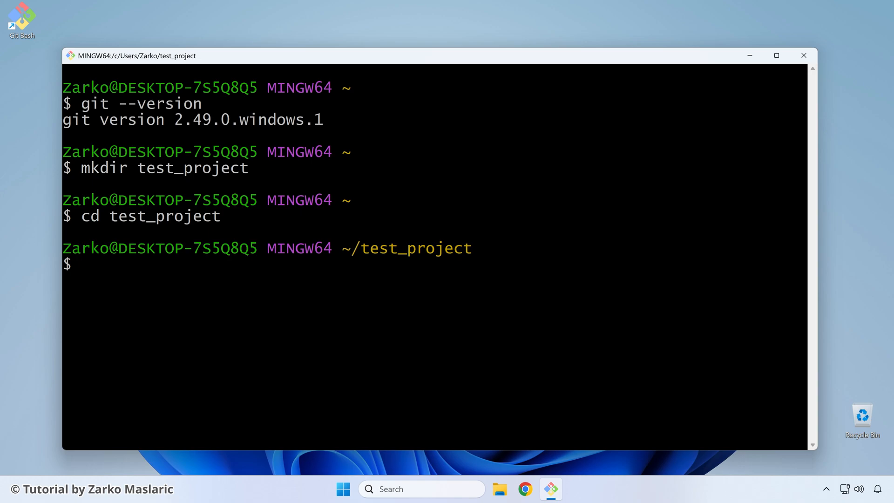
# - Create an empty app.js with touch and run `git init` to make the folder a repository
pyautogui.write('touch')
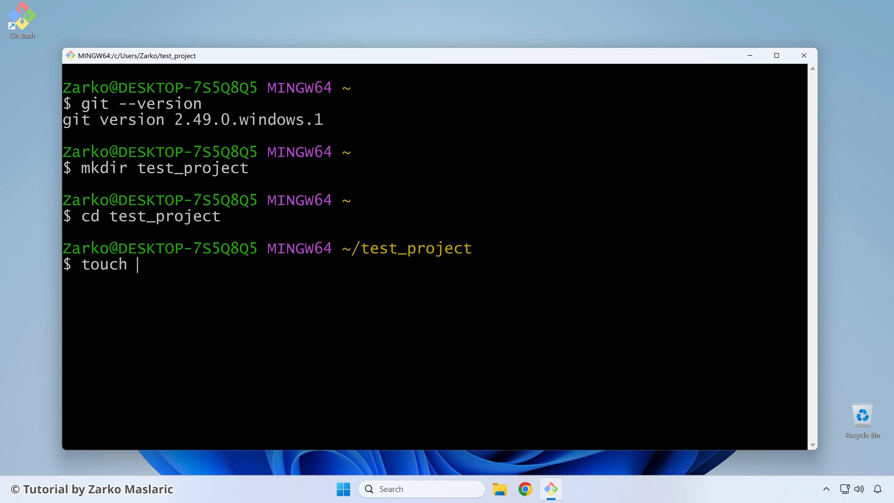
pyautogui.write('app.')
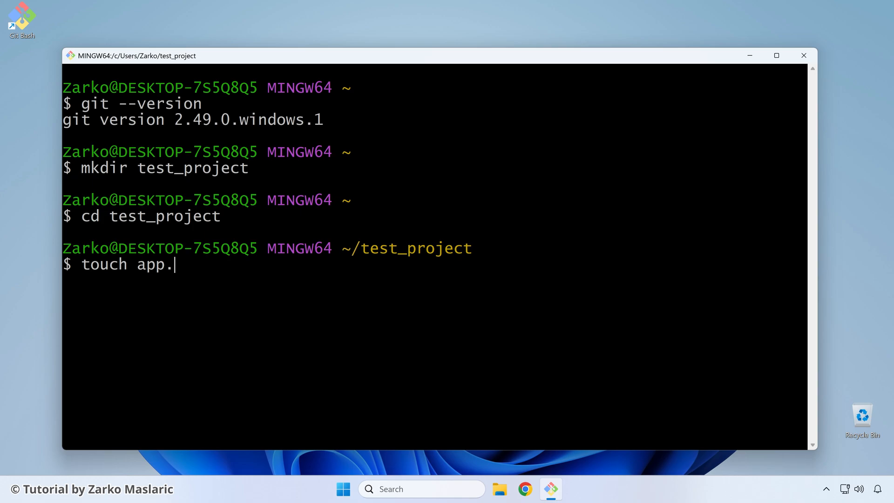
pyautogui.write('js')
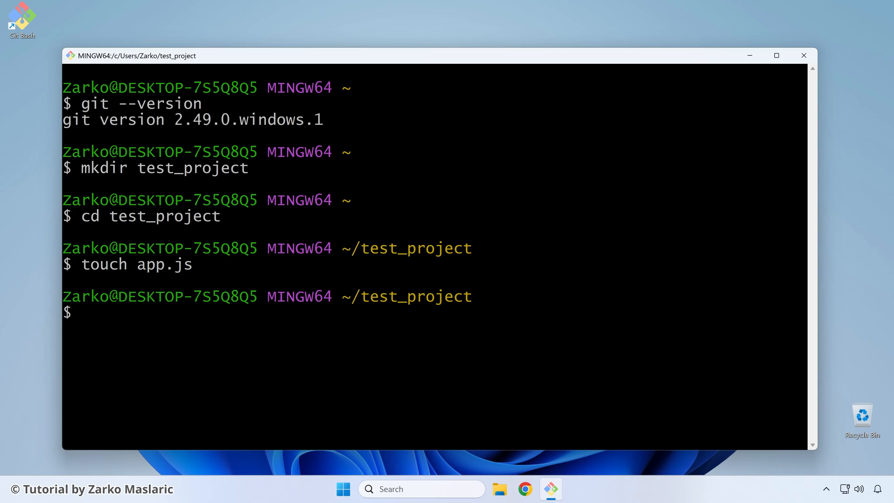
pyautogui.write('g')
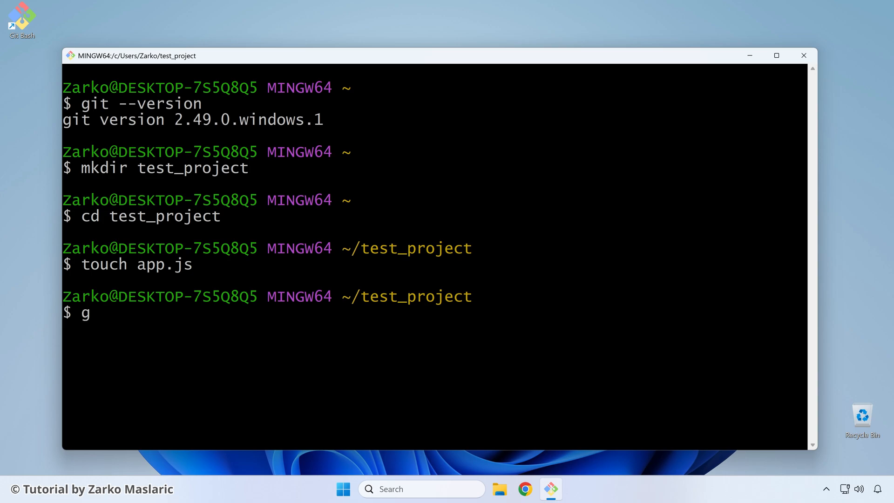
pyautogui.write('it')
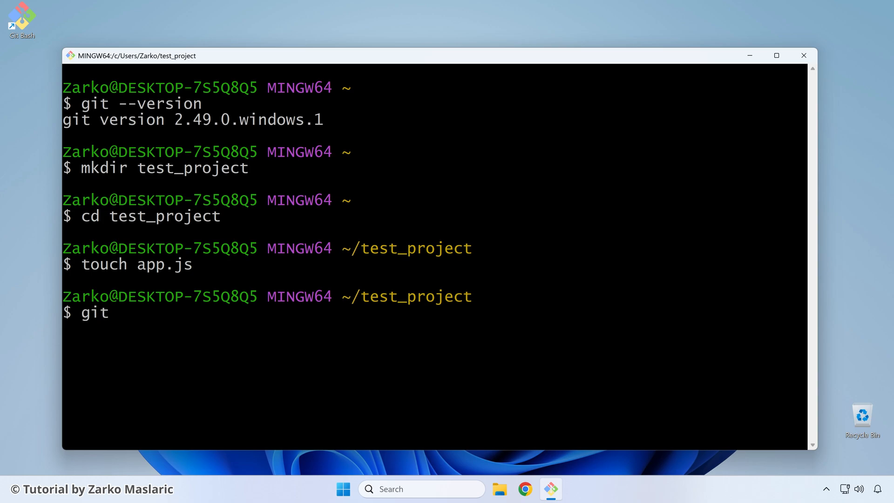
pyautogui.write('init')
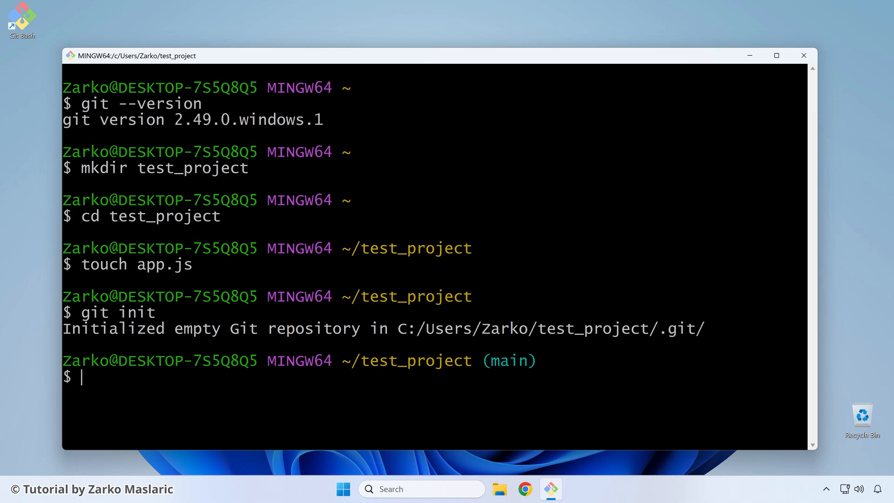
# - Stage all project files with `git add .`
pyautogui.write('git')
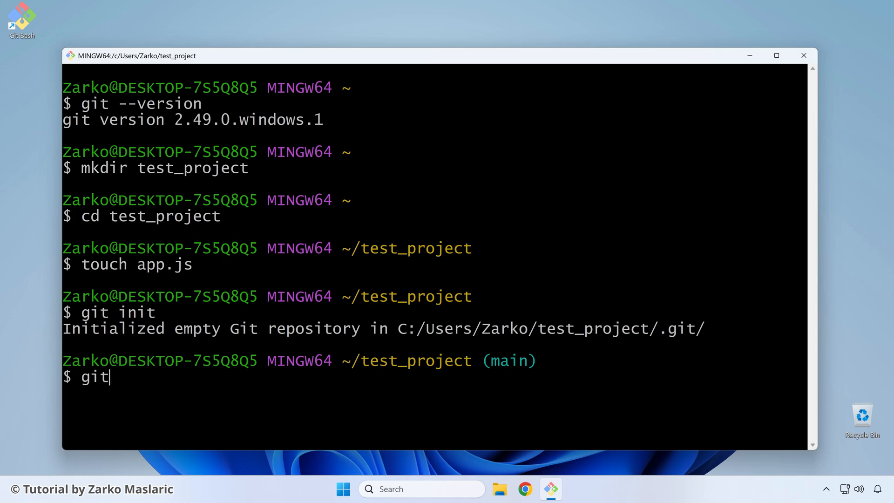
pyautogui.write('add')
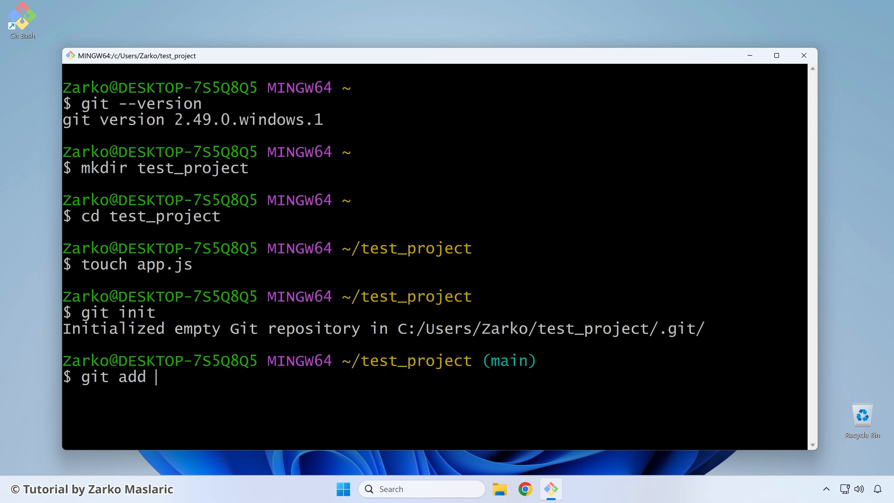
pyautogui.write('.')
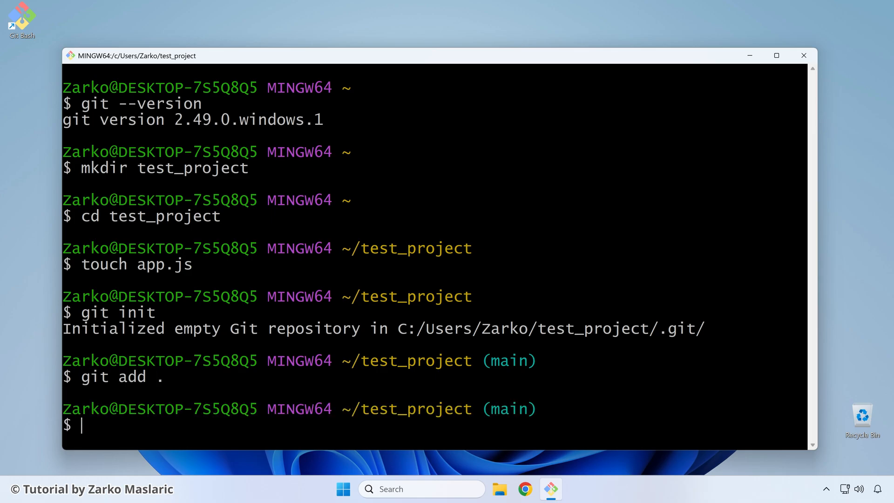
pyautogui.moveTo(142, 268)
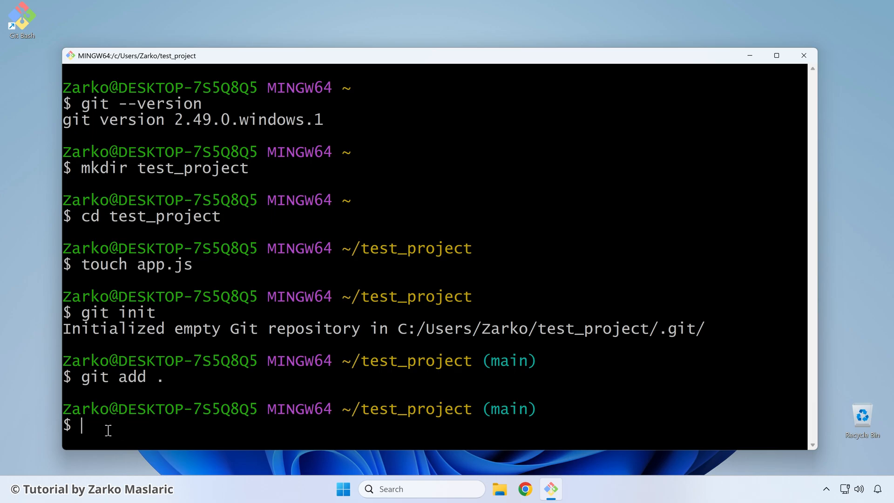
# - Attempt `git commit -m "Initial commit"`, which fails on unknown author identity
pyautogui.write('git commit -')
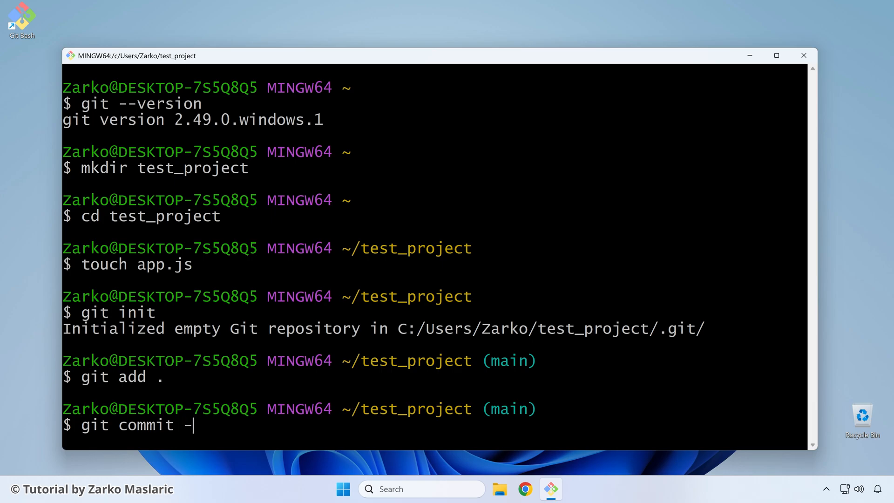
pyautogui.write('m "')
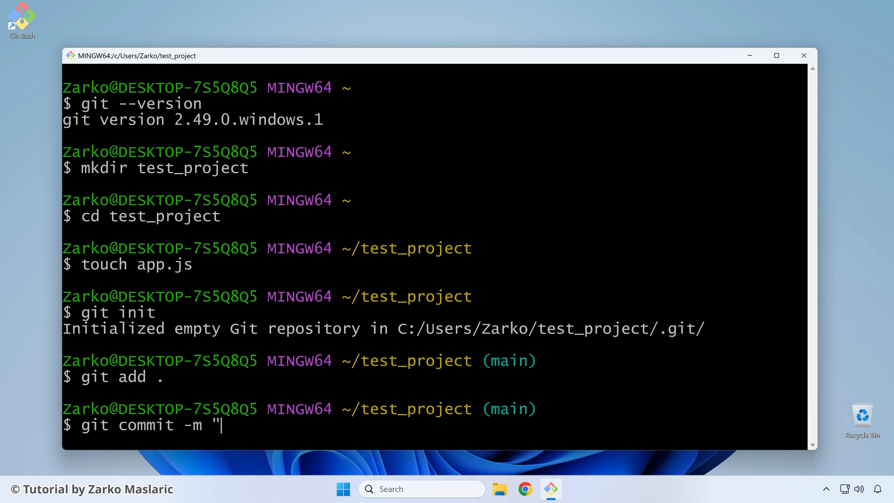
pyautogui.write('I')
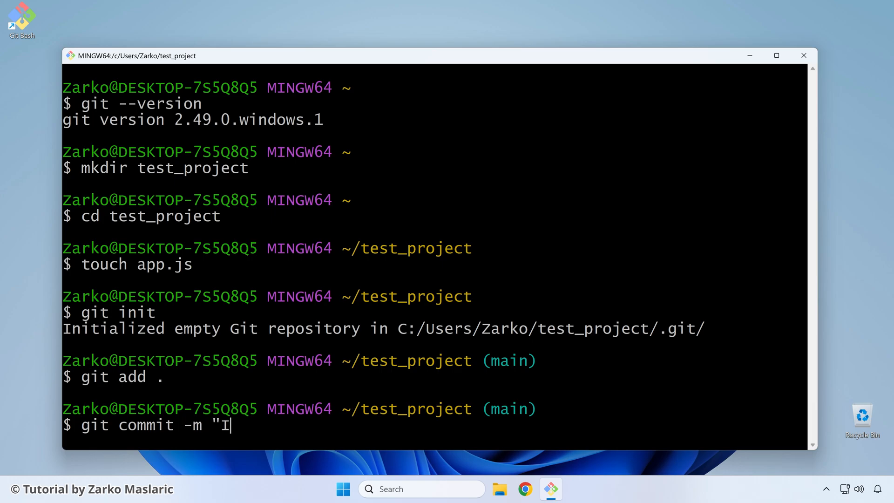
pyautogui.write('nitial commit"')
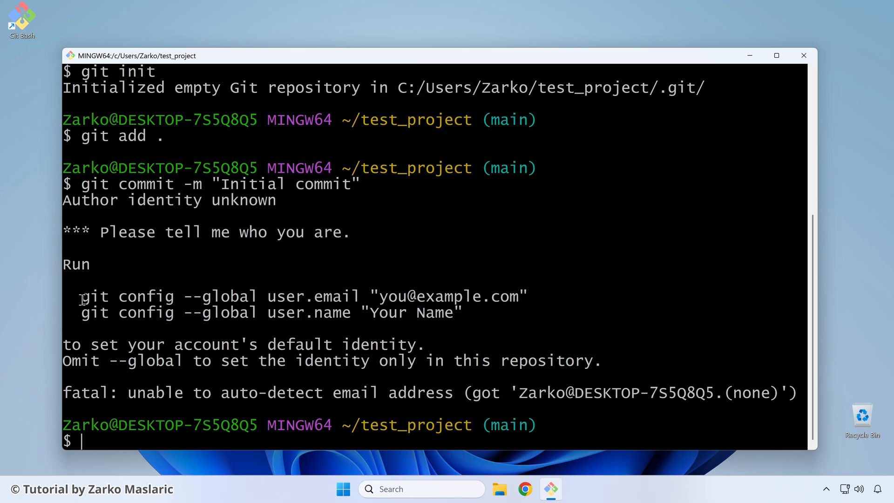
pyautogui.moveTo(80, 297); pyautogui.dragTo(223, 296)
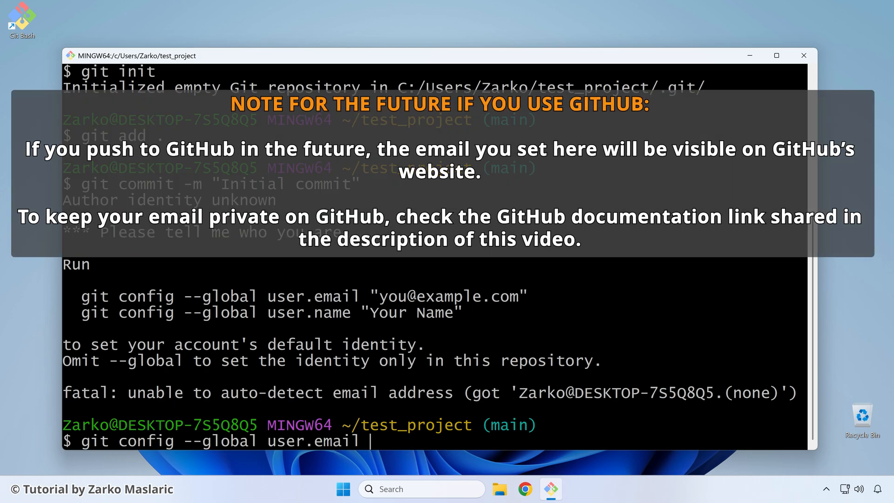
pyautogui.write('zarko@')
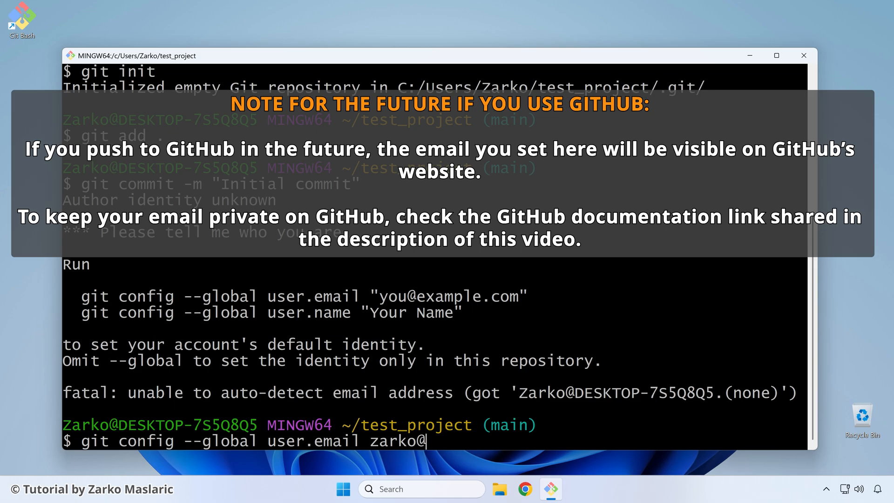
pyautogui.write('te')
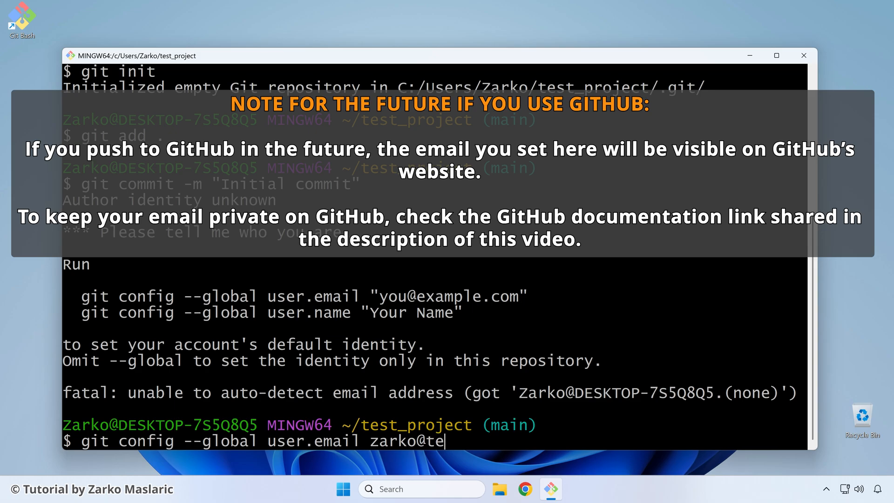
pyautogui.write('st.com')
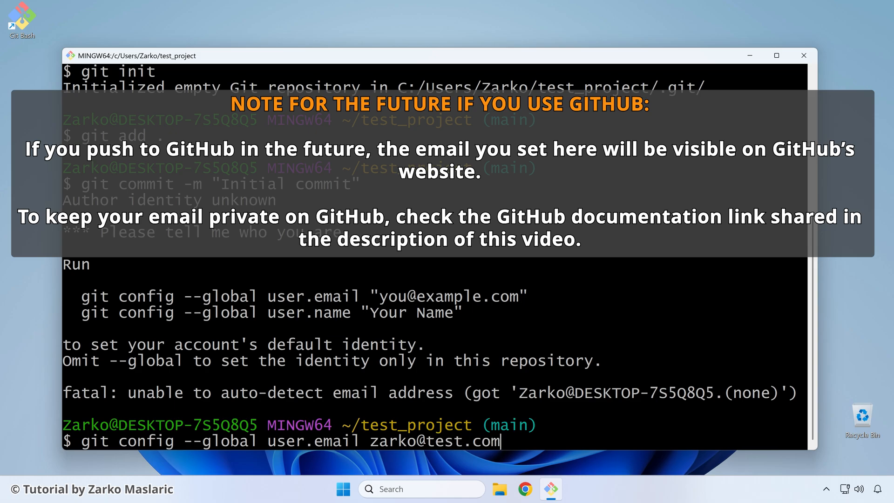
pyautogui.press('Return')
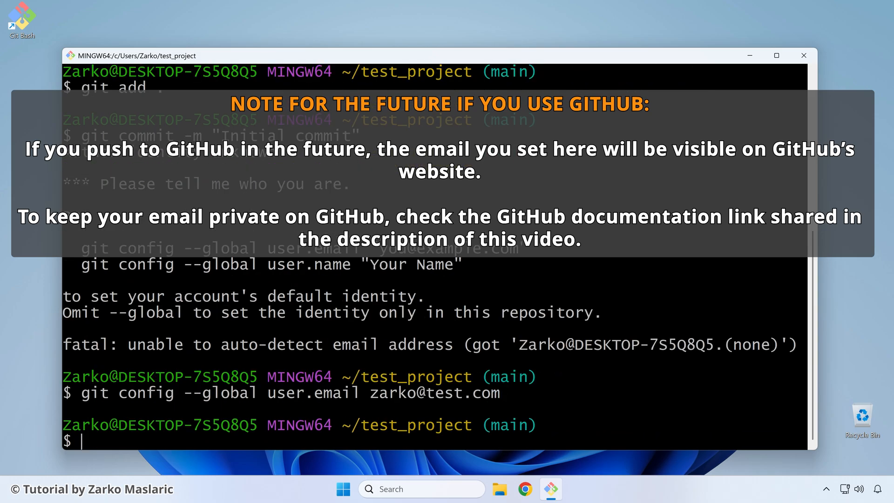
pyautogui.doubleClick(97, 264)
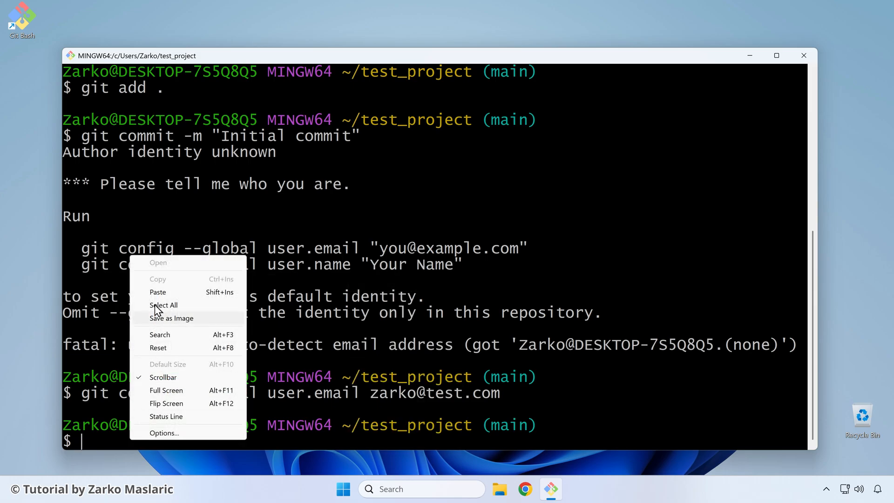
pyautogui.moveTo(157, 292)
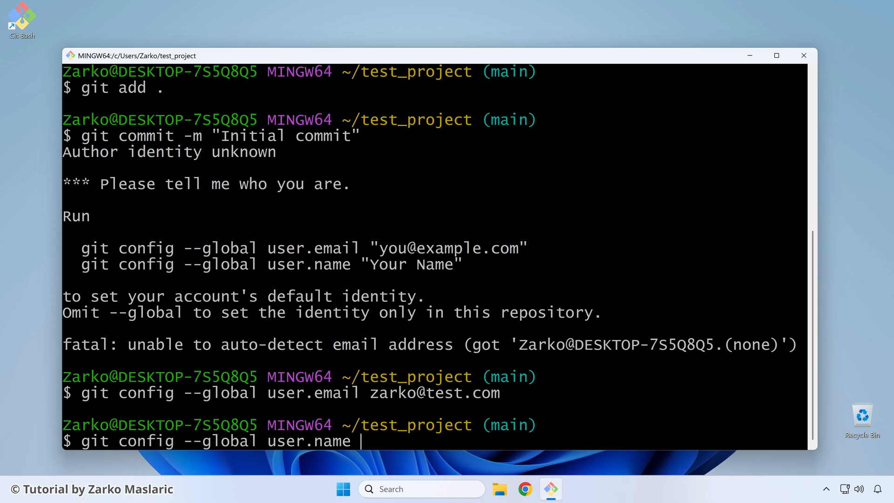
# - Enter the name Zarko into the `git config --global user.name` command
pyautogui.write('Zarko')
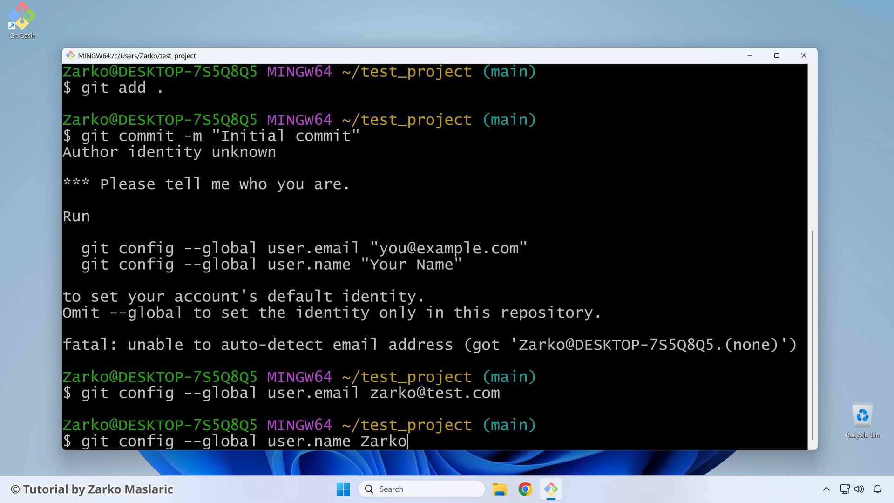